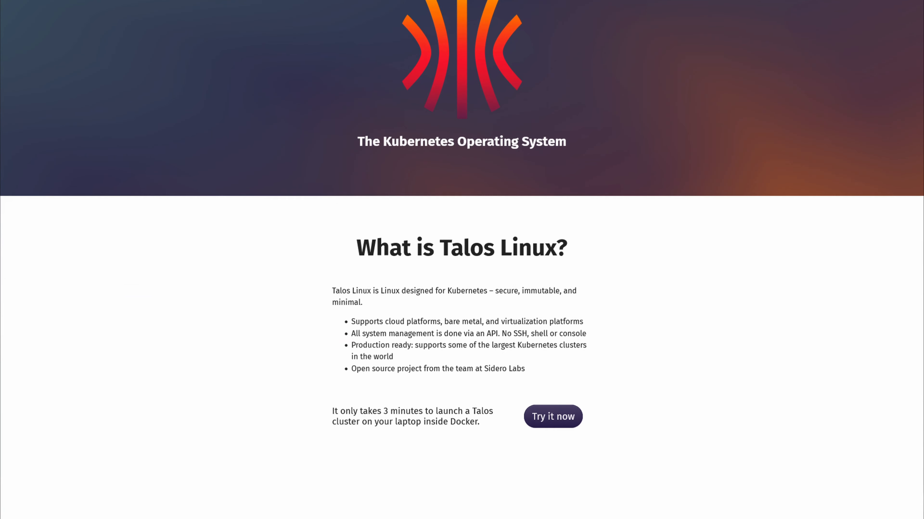
Read down the Talos Linux overview page before moving to the machine config on GitHub.
scroll(down, 3)
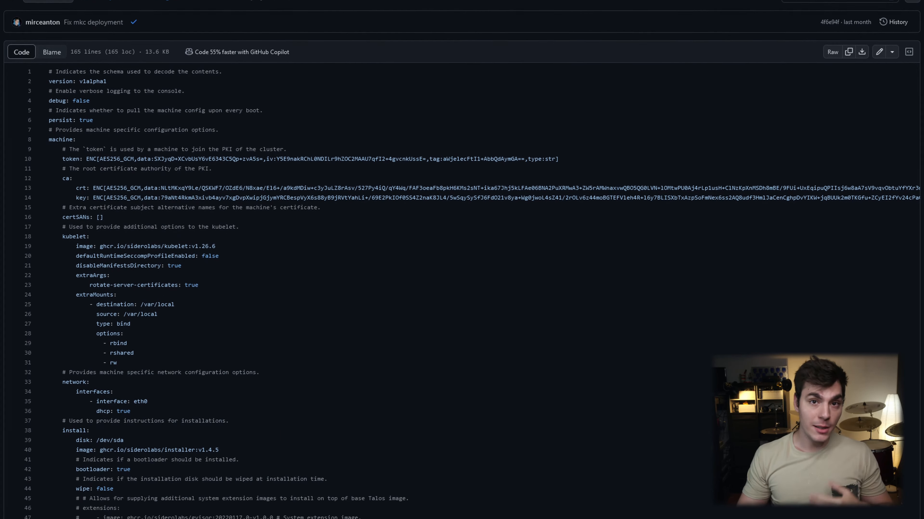
Scroll the machine config YAML down through the cluster and etcd sections.
scroll(down, 3)
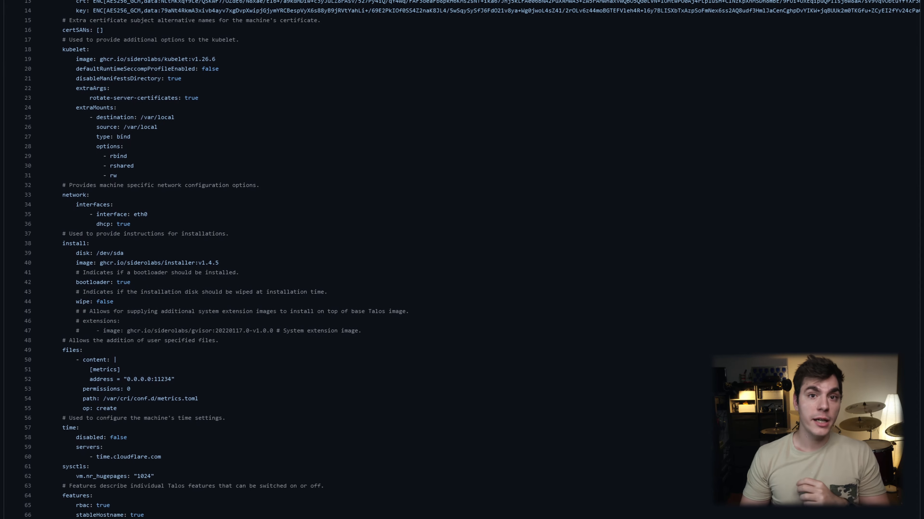
scroll(down, 3)
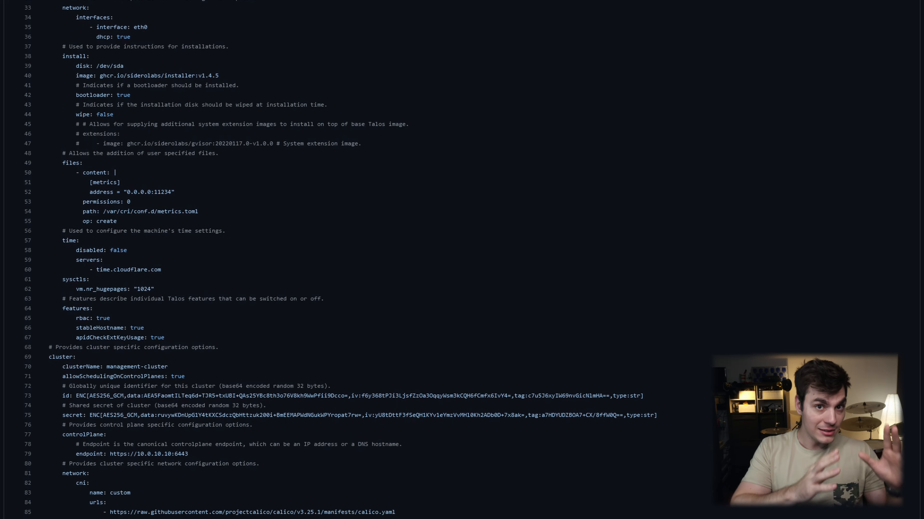
scroll(down, 3)
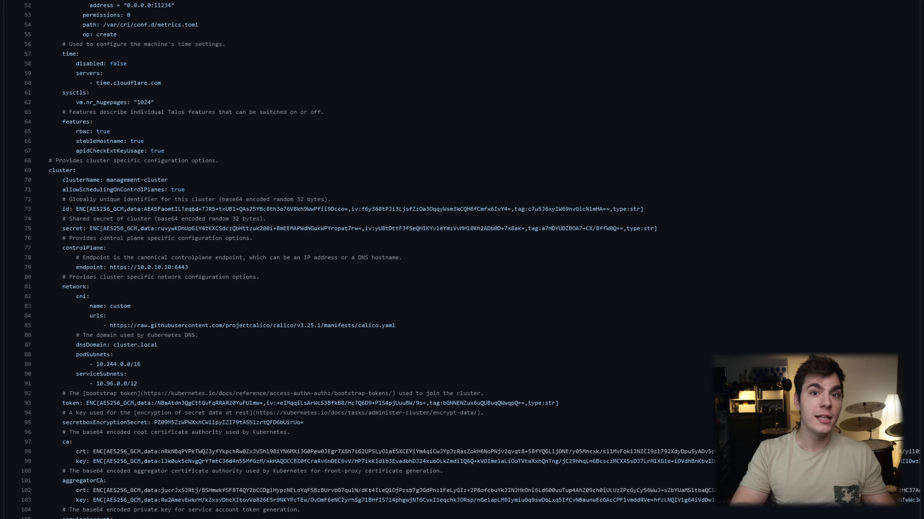
scroll(down, 3)
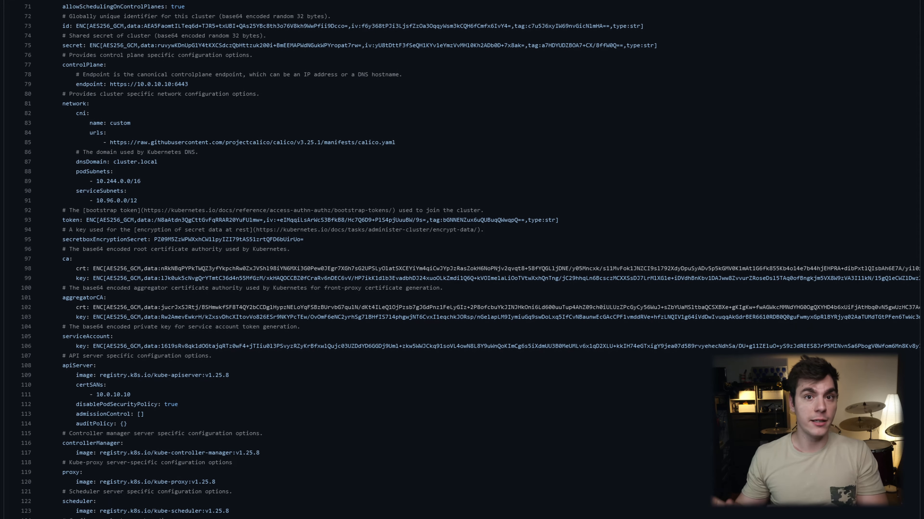
scroll(down, 3)
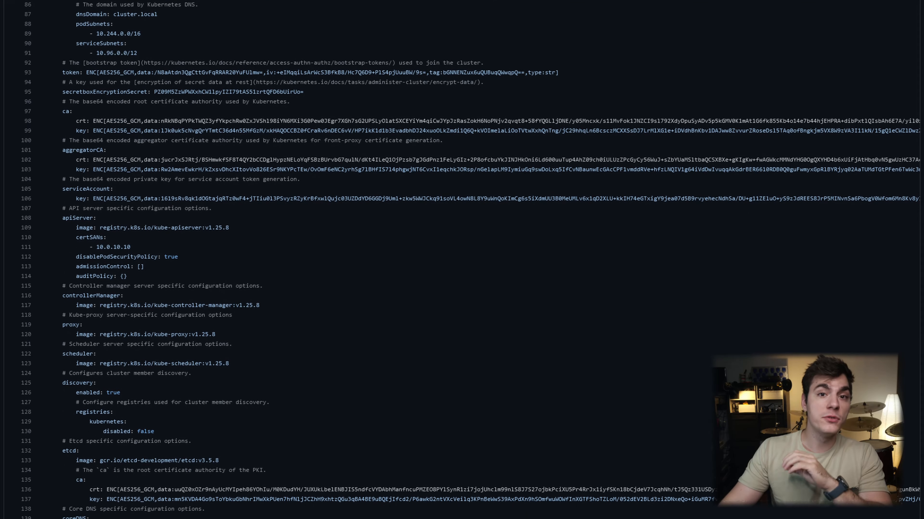
scroll(down, 3)
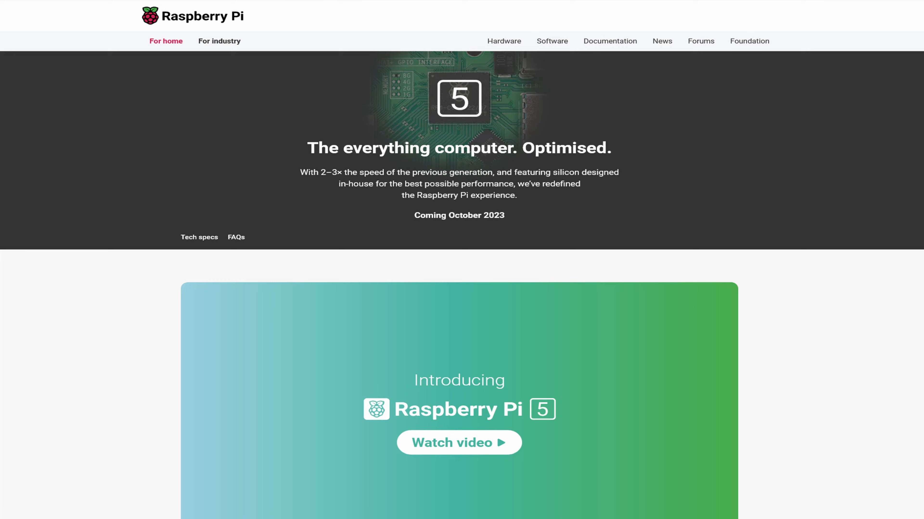
Scroll the Raspberry Pi 5 announcement down to its development diary.
scroll(down, 3)
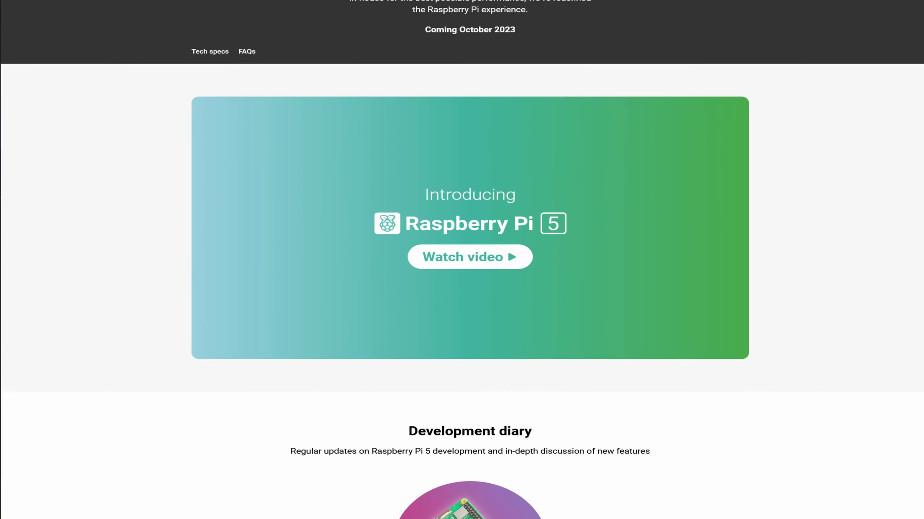
scroll(down, 3)
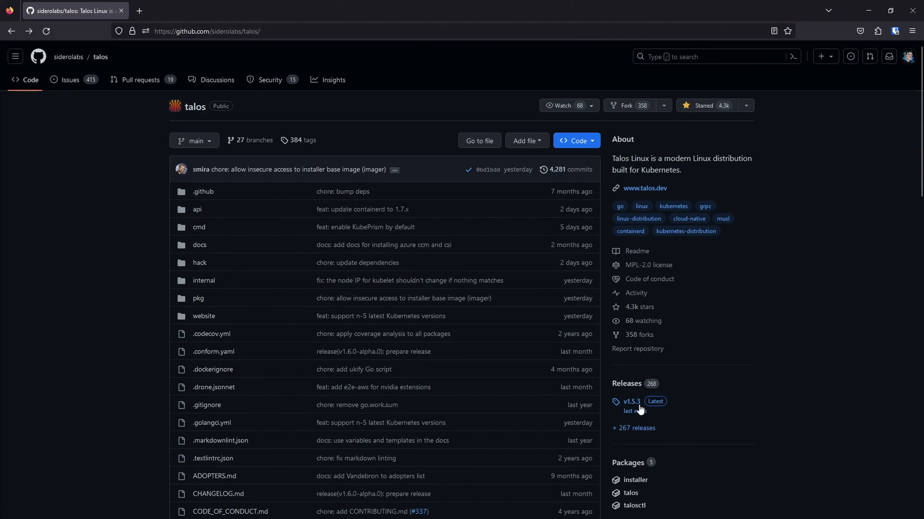
Open the Talos v1.5.3 release and scroll to its Assets list of downloadable images.
click(631, 403)
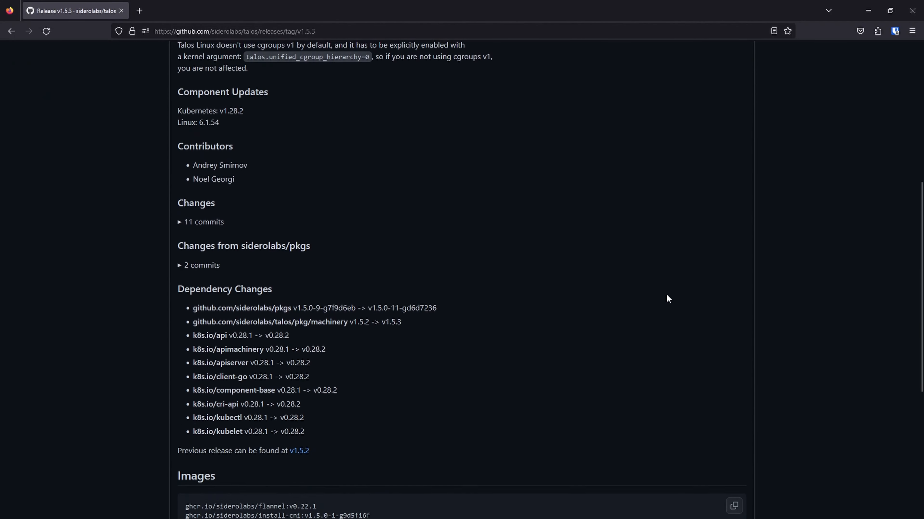
scroll(down, 3)
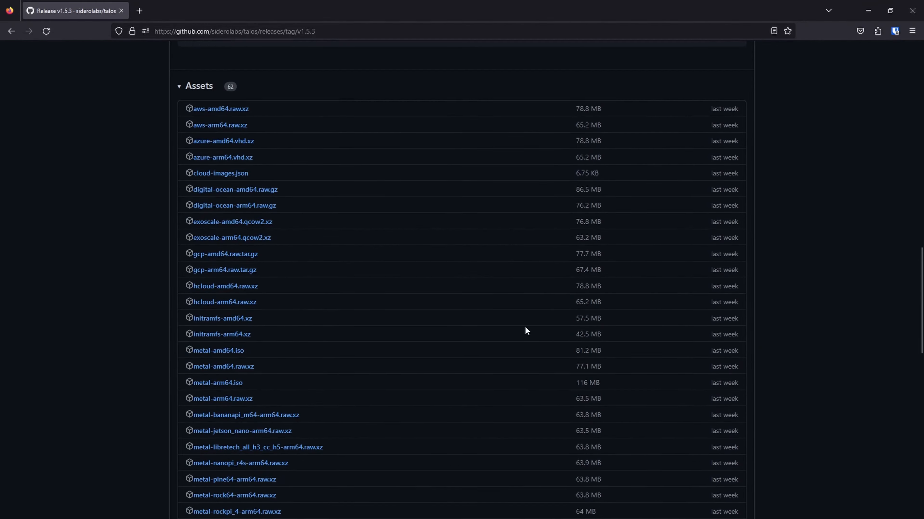
scroll(down, 3)
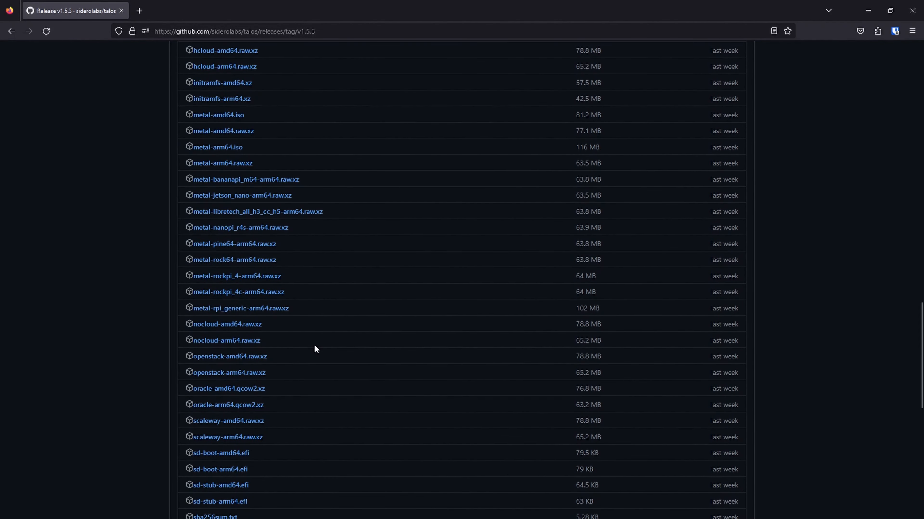
mouse_move(222, 164)
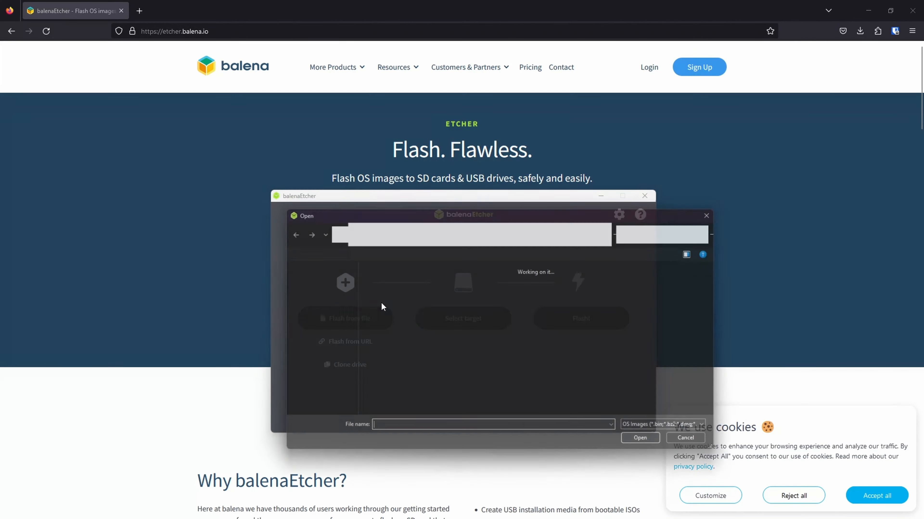
Load metal-amd64.iso in Etcher and select the USB drive as the flash target.
click(639, 438)
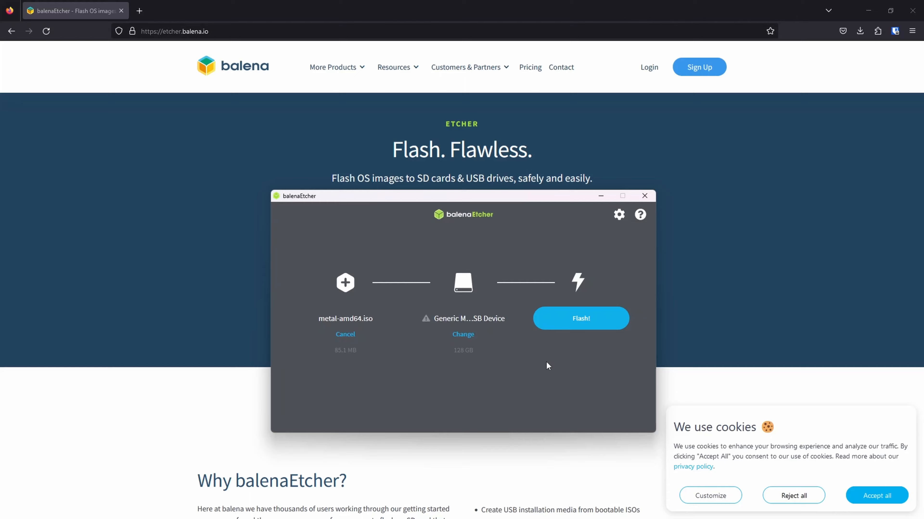
click(579, 318)
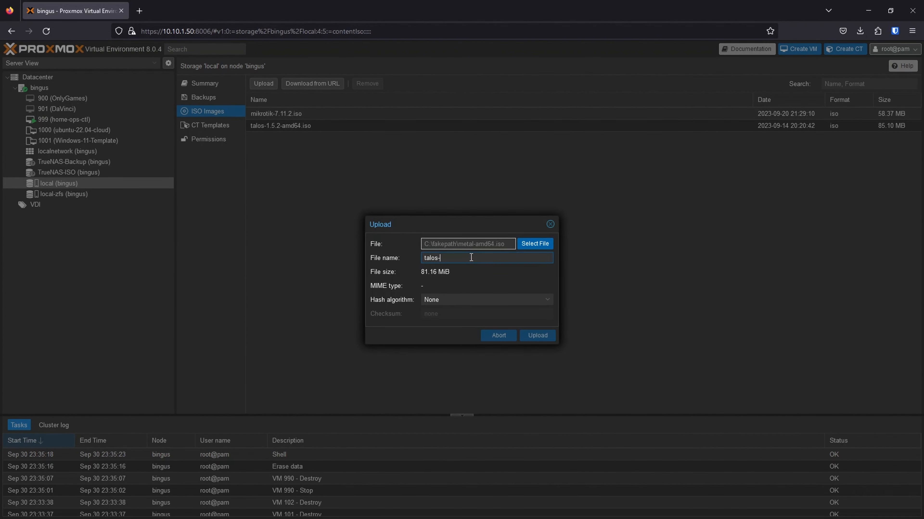
Upload the Talos ISO to local storage and start a new VM named talos-demo-01.
click(536, 336)
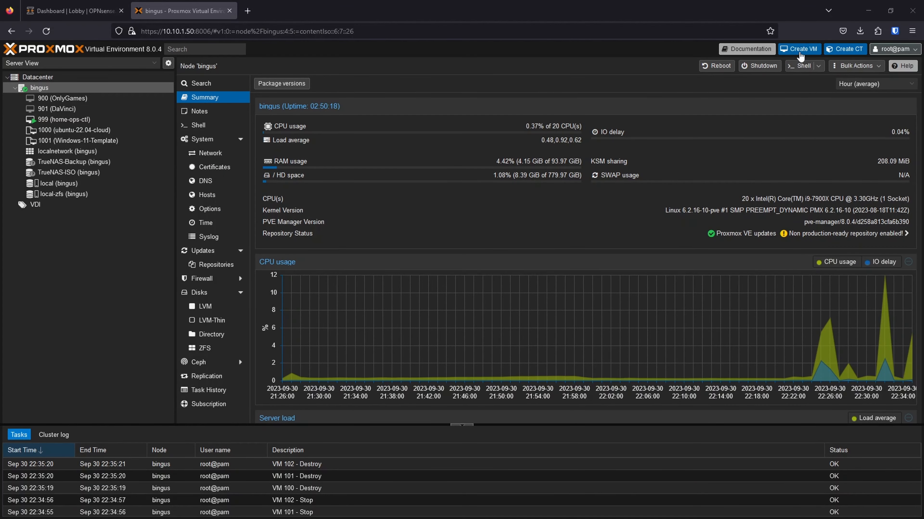
click(799, 49)
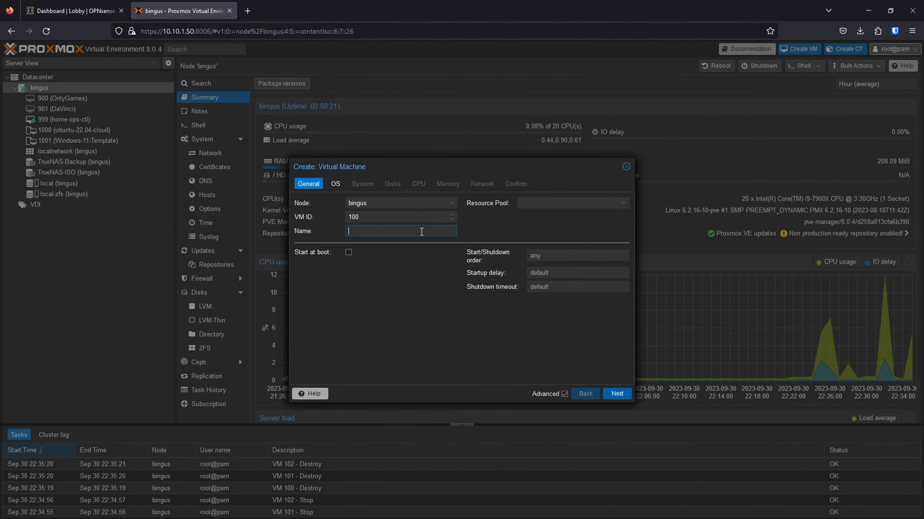
text(talos-demo-01)
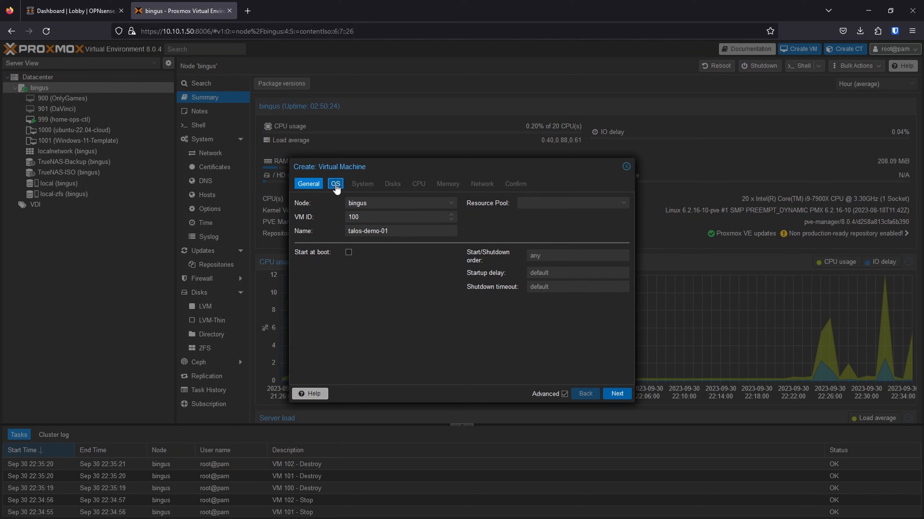
Boot the VM from the Talos ISO on local storage and step through System, CPU and Memory settings.
click(335, 183)
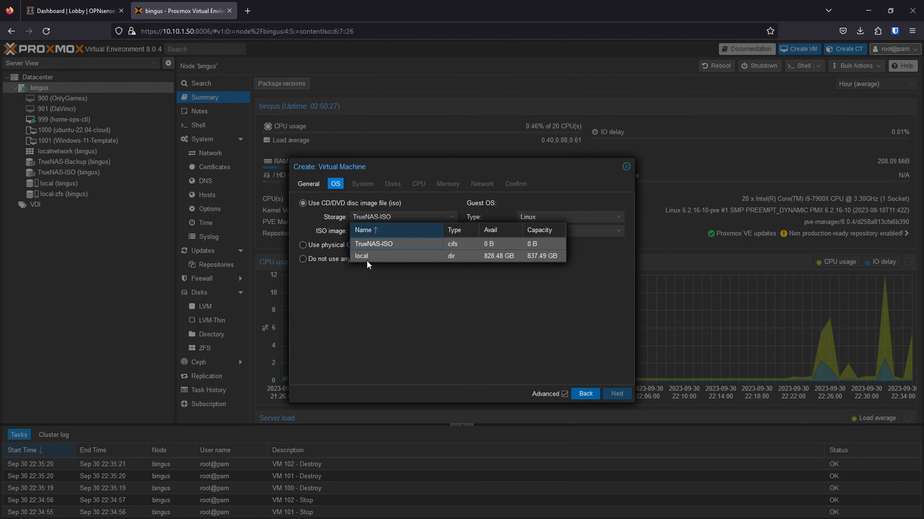
click(360, 256)
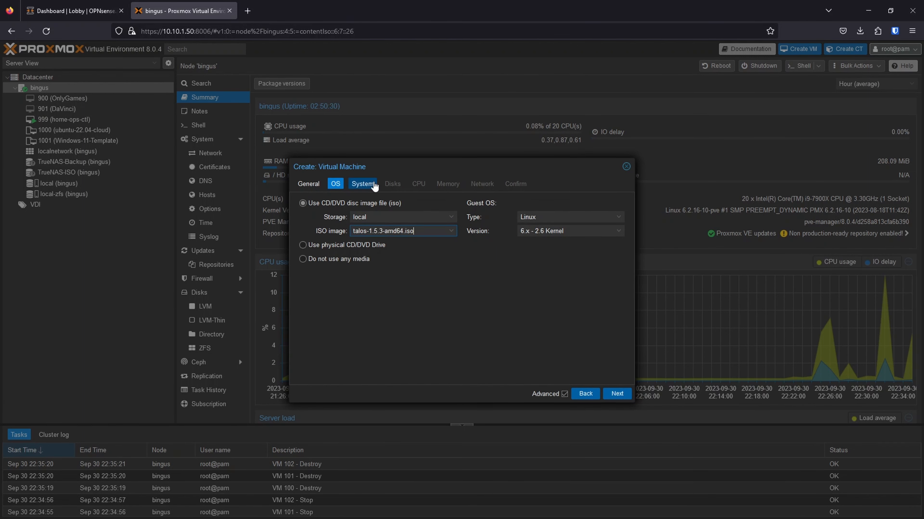
click(391, 184)
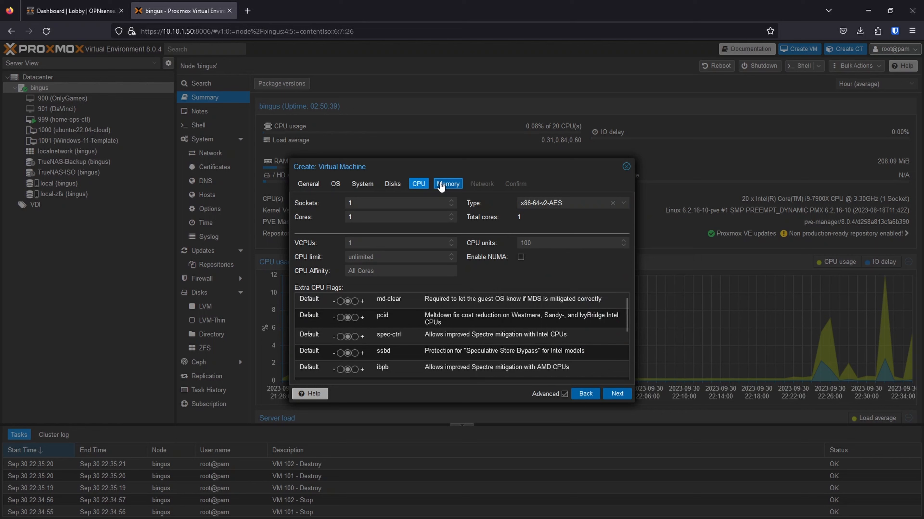
click(448, 184)
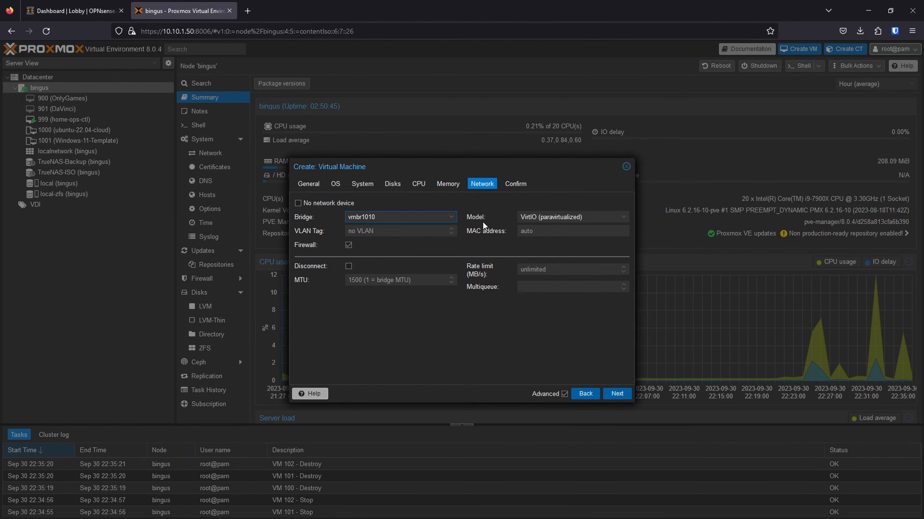
click(74, 10)
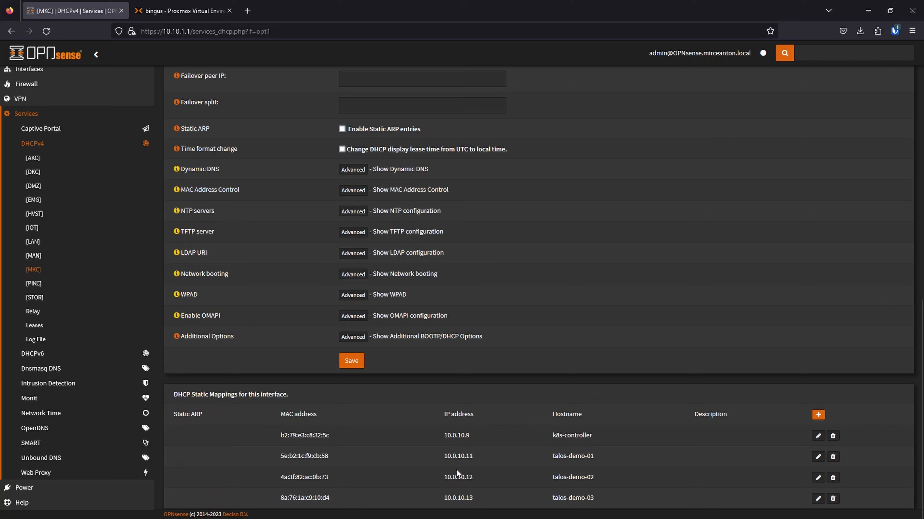
Review the DHCP static mappings for talos-demo-01 to 03 on the MKC interface page.
double_click(457, 477)
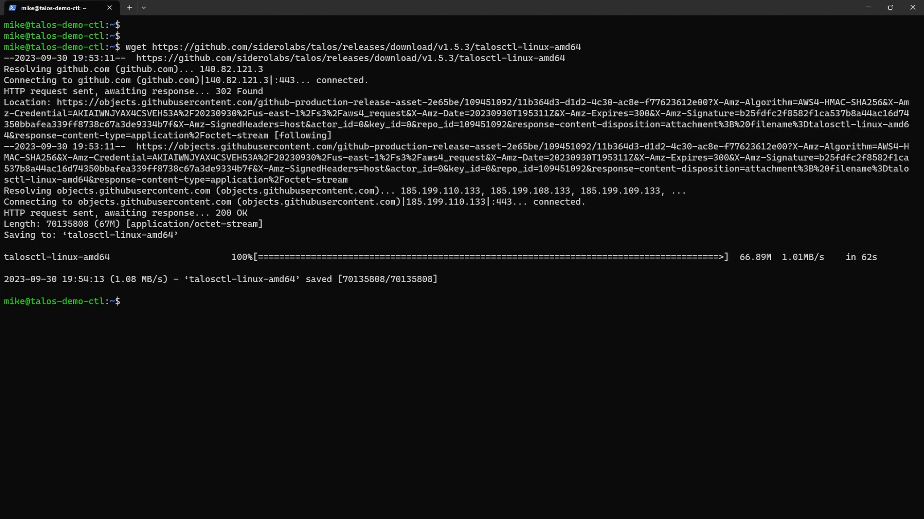
Make talosctl-linux-amd64 executable and move it to /usr/local/bin/talosctl.
text(chmod _+)
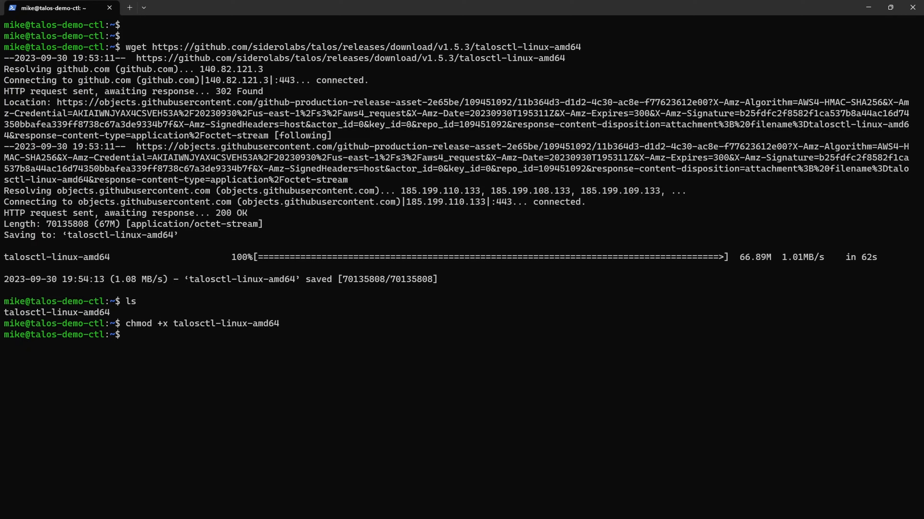
text(sudo mv talosctl-linux-amd64 /)
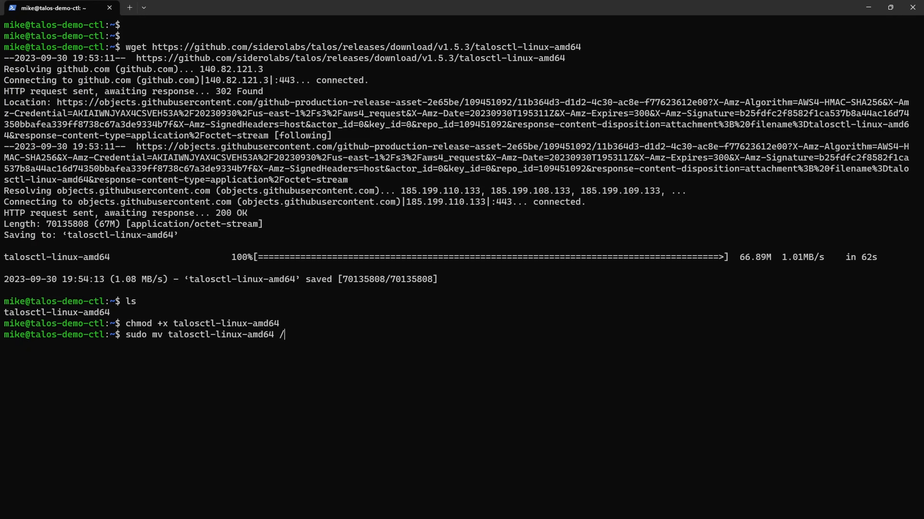
text(usr/local/bin/talosctl)
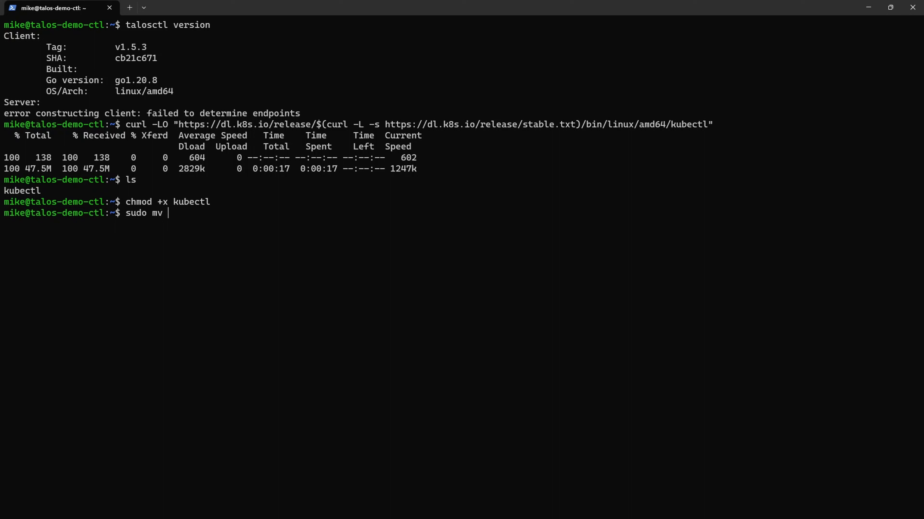
Install kubectl into /usr/local/bin and run it on talos-demo-ctl.
text(kubectl /usr/local/bin/kube)
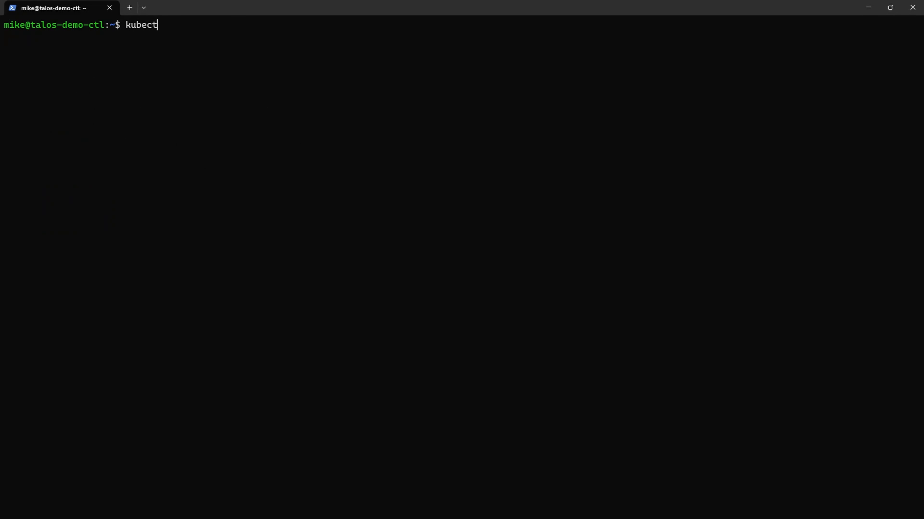
key(Return)
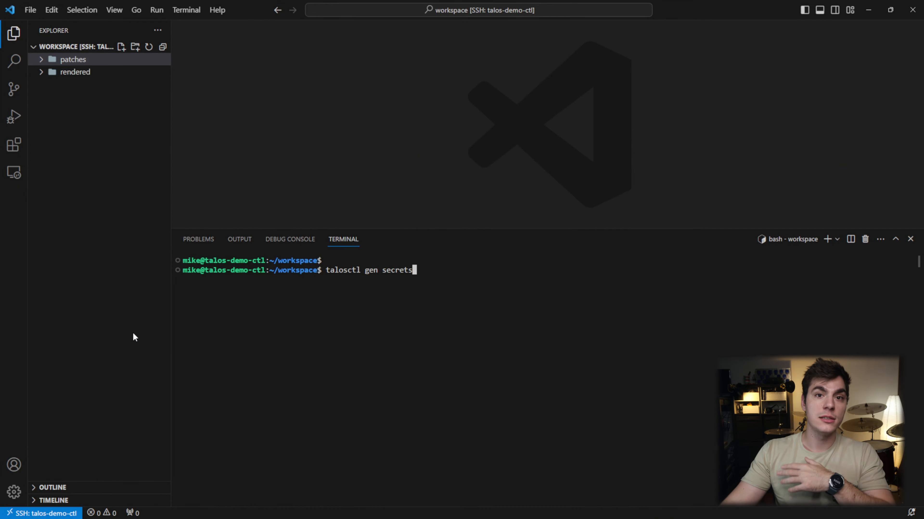
Run 'talosctl gen secrets' to produce secrets.yaml in the workspace.
key(Return)
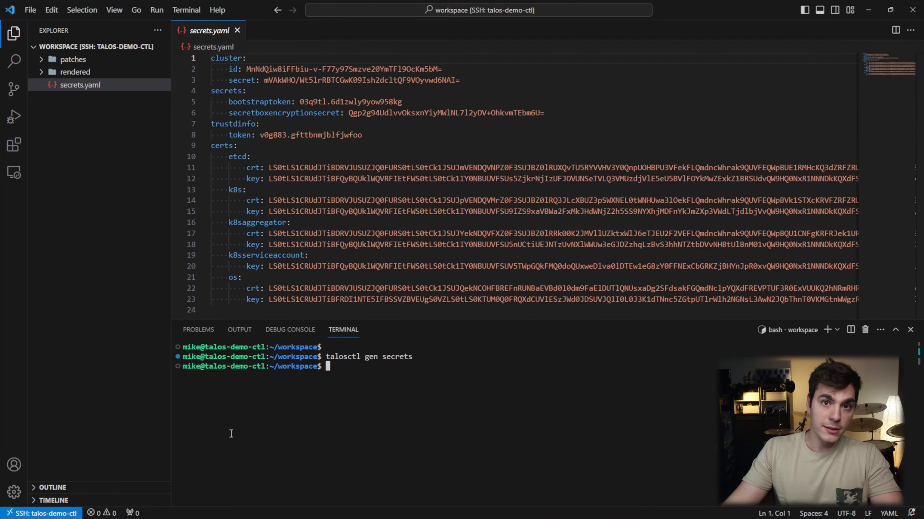
text(talosctl gen)
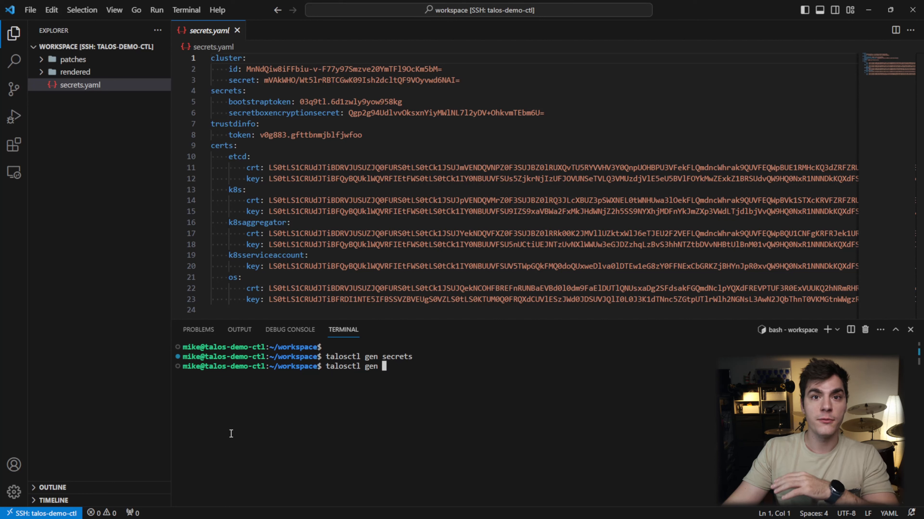
text(config)
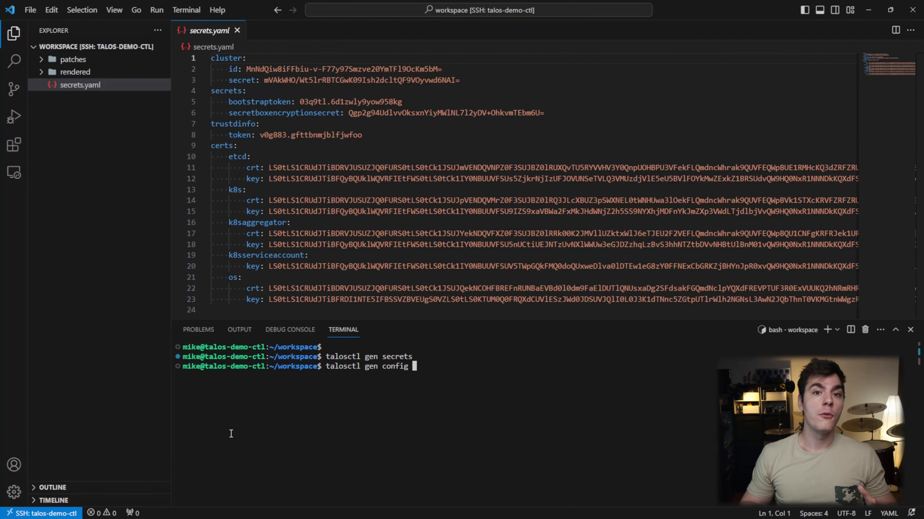
text(demo-cluster)
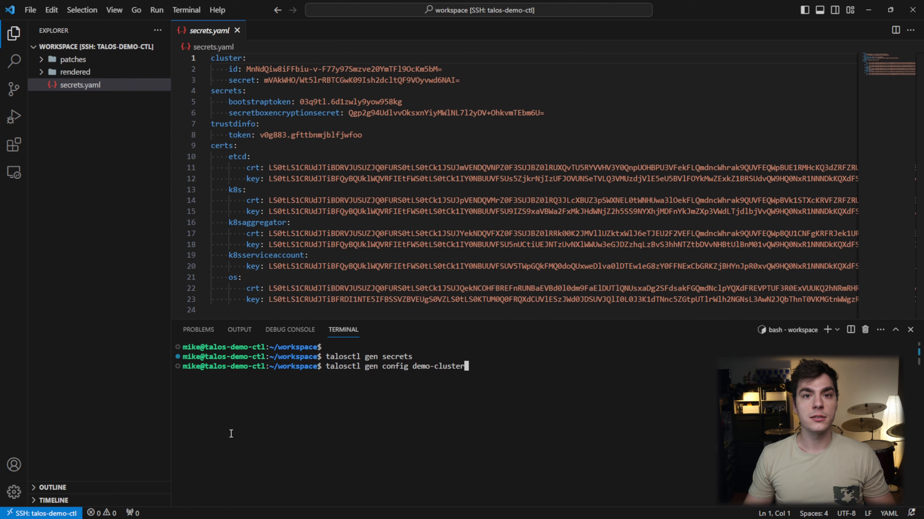
text(ht)
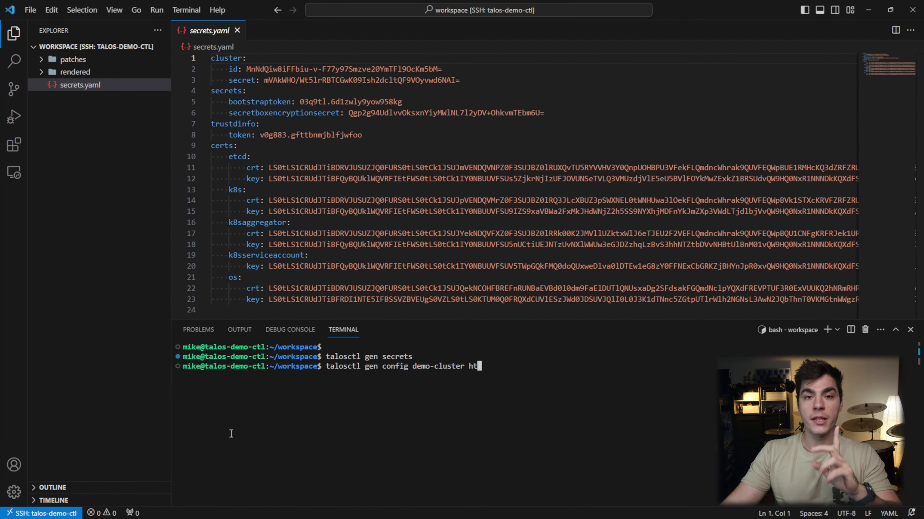
text(tps://10.0.10.10:)
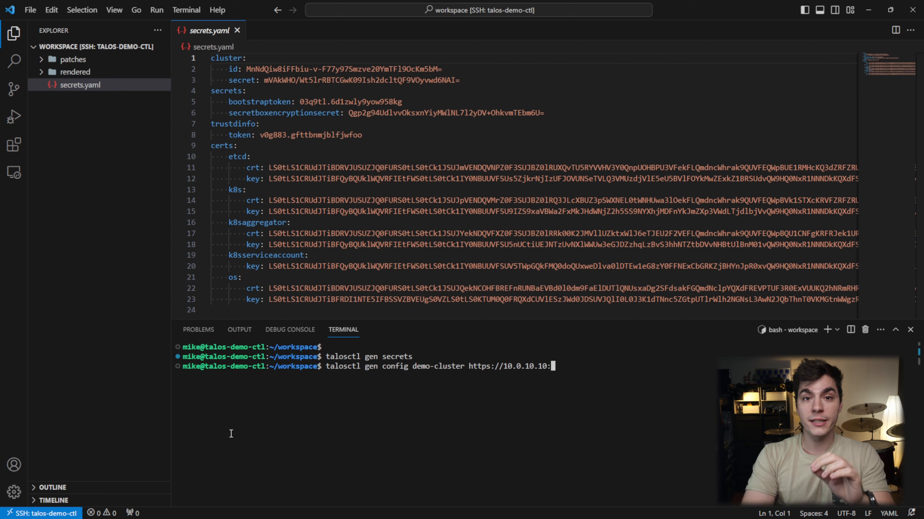
text(6443)
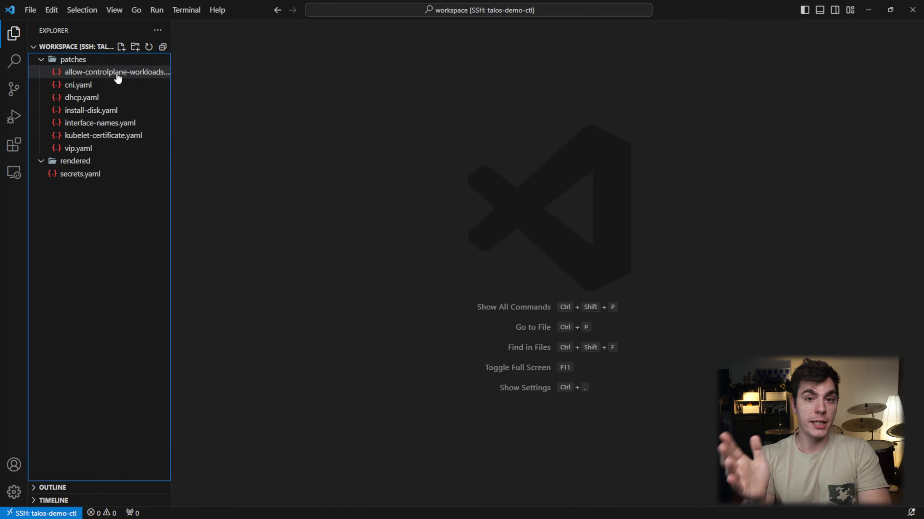
Review the allow-controlplane-workloads, kubelet-certificate, interface-names, vip, dhcp and install-disk patches in turn.
click(116, 71)
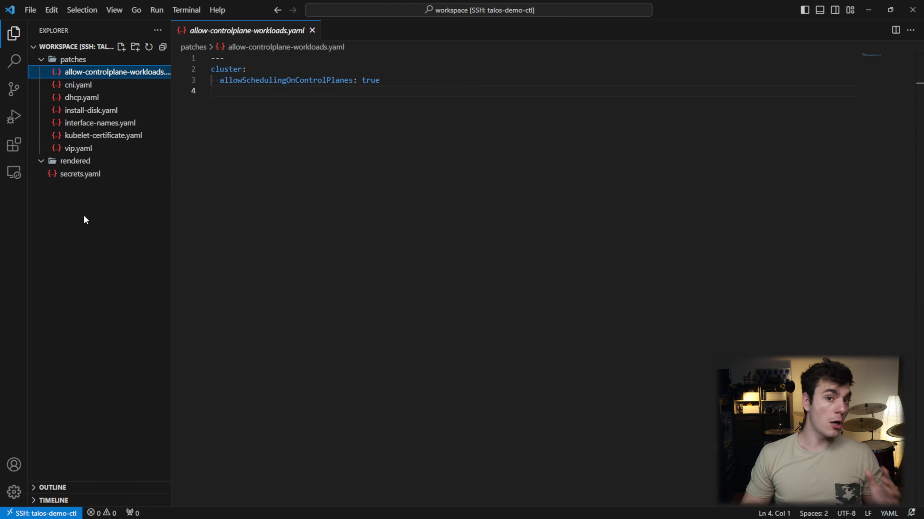
mouse_move(103, 136)
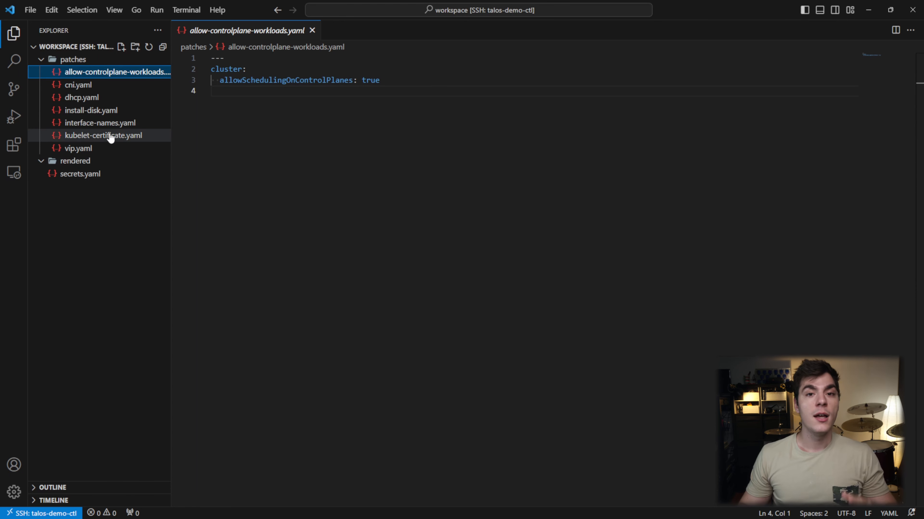
click(103, 136)
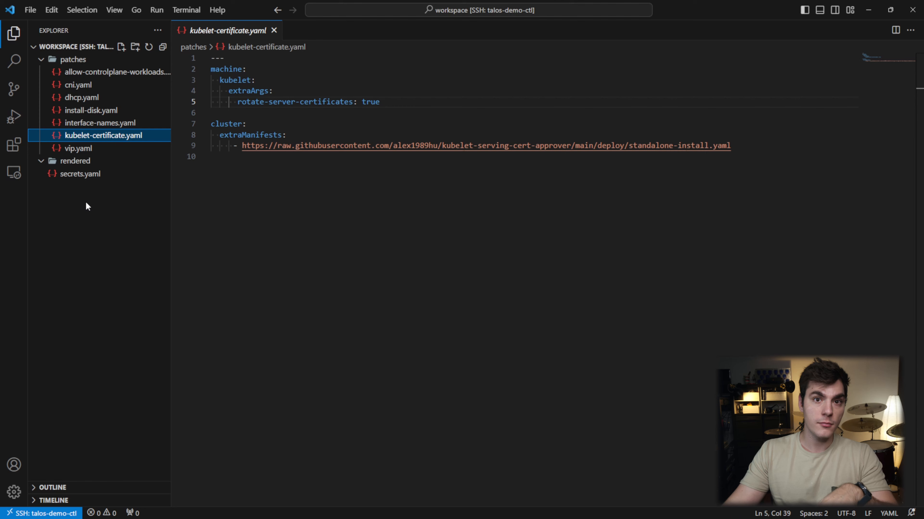
click(100, 123)
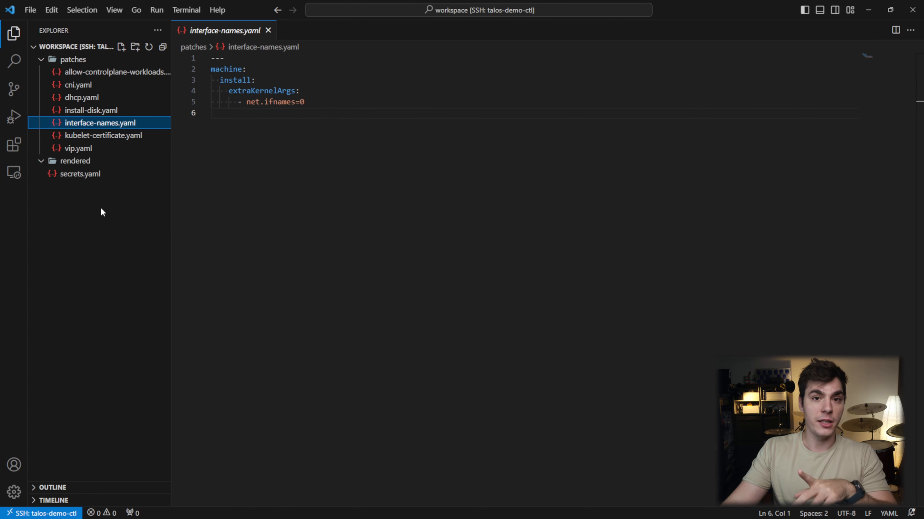
click(79, 148)
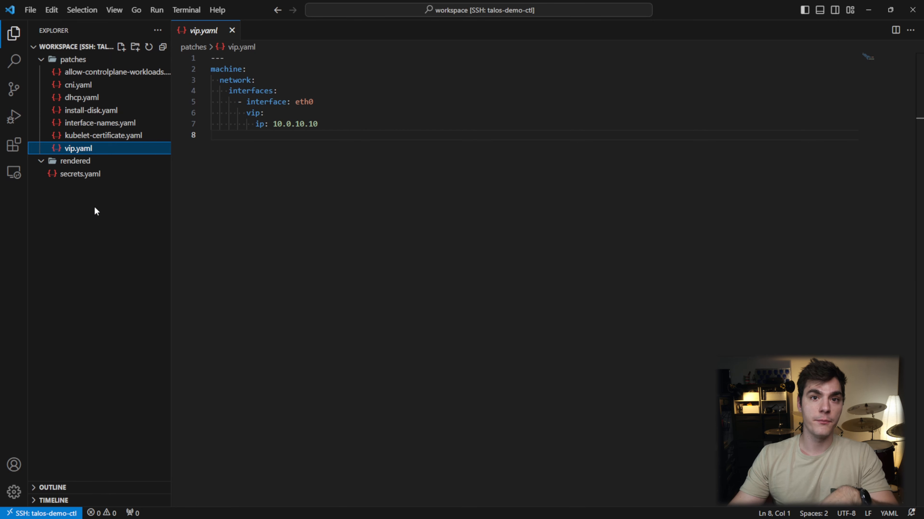
click(82, 98)
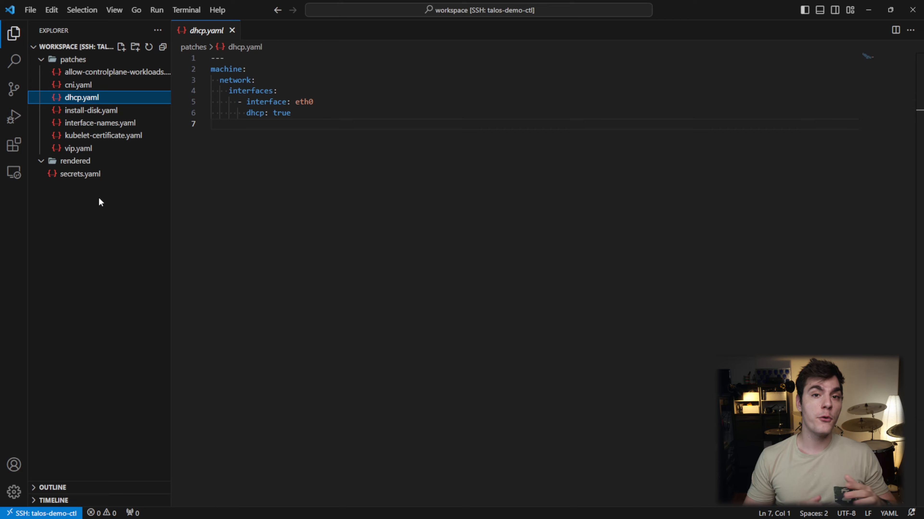
mouse_move(136, 97)
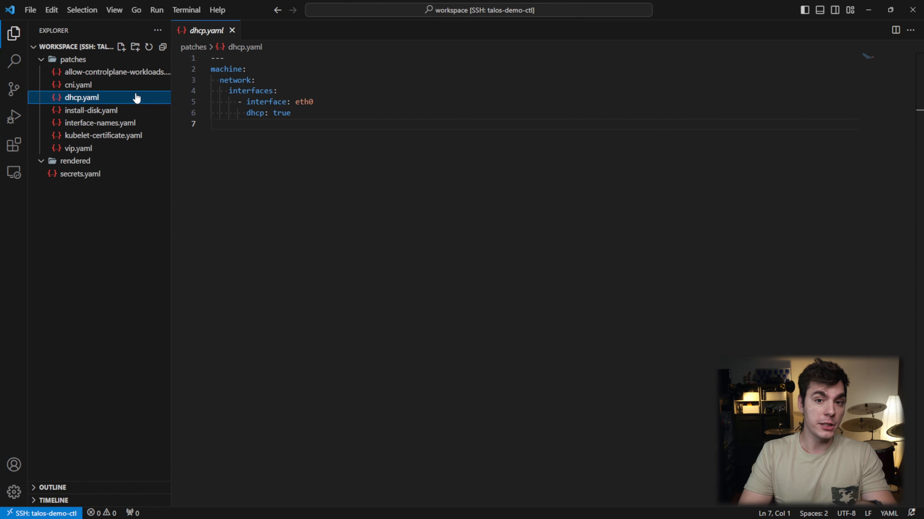
click(77, 84)
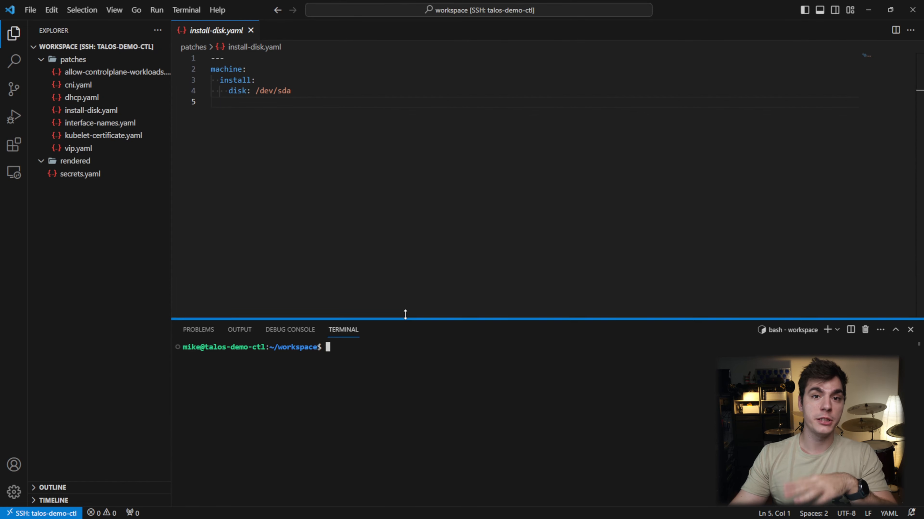
Run talosctl disks --insecure on 10.0.10.11, .12 and .13, each showing a 34 GB /dev/sda.
text(talosctl d)
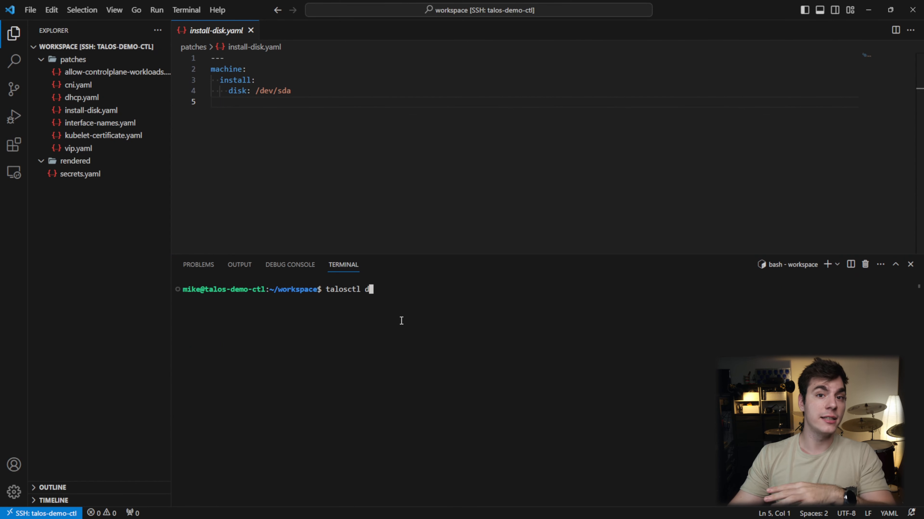
text(isks -n 10.0.10.11 --ins)
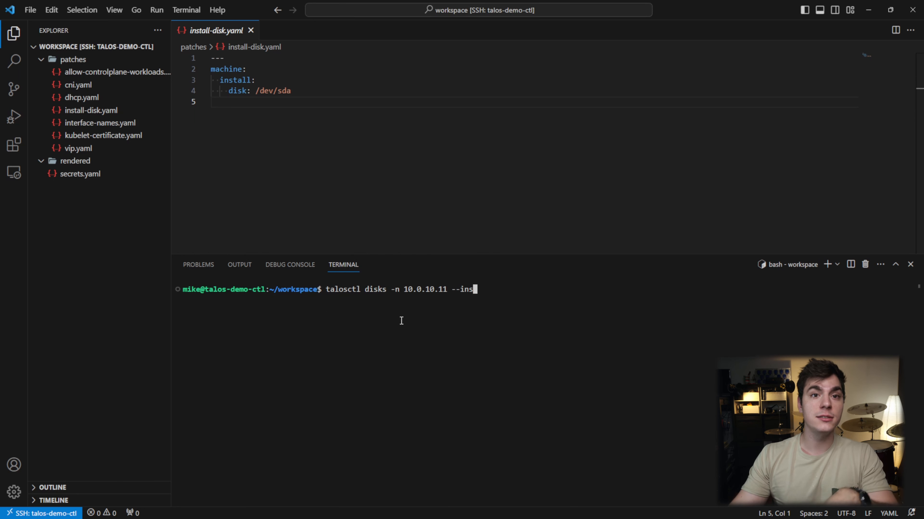
key(Return)
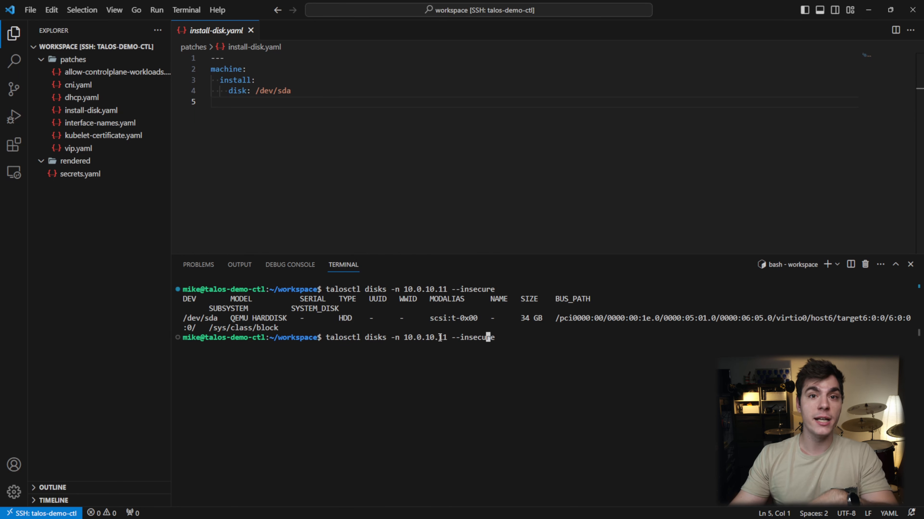
key(Return)
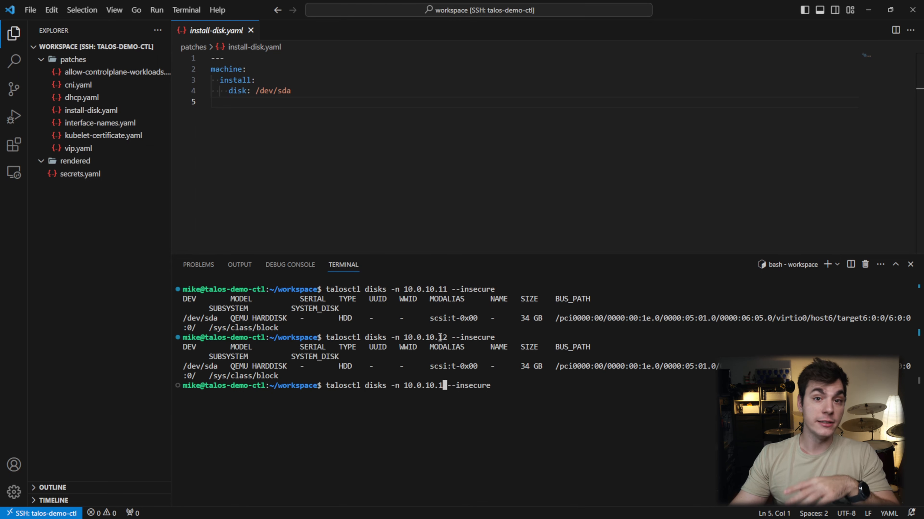
key(Return)
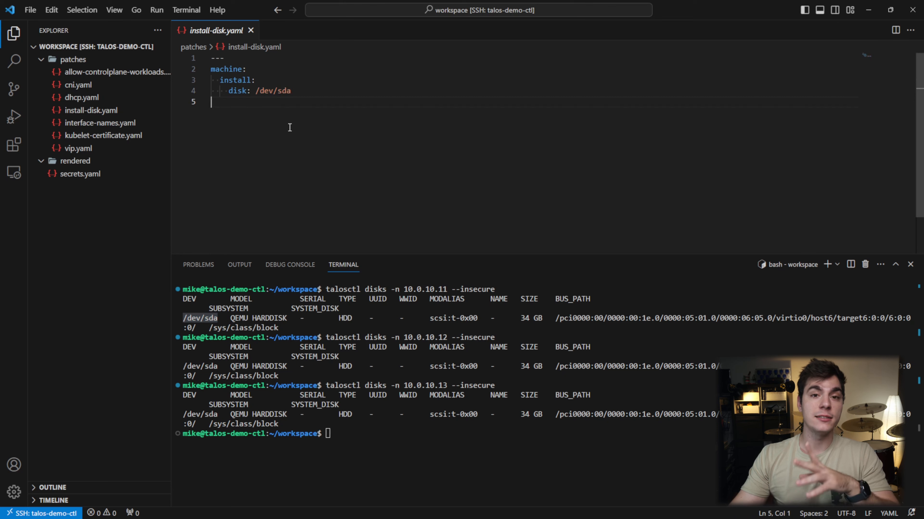
click(340, 433)
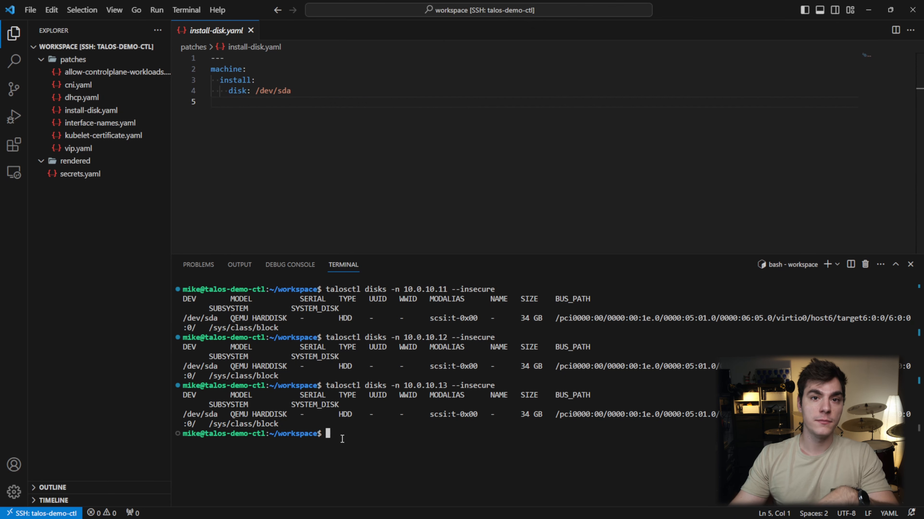
text(talosctl)
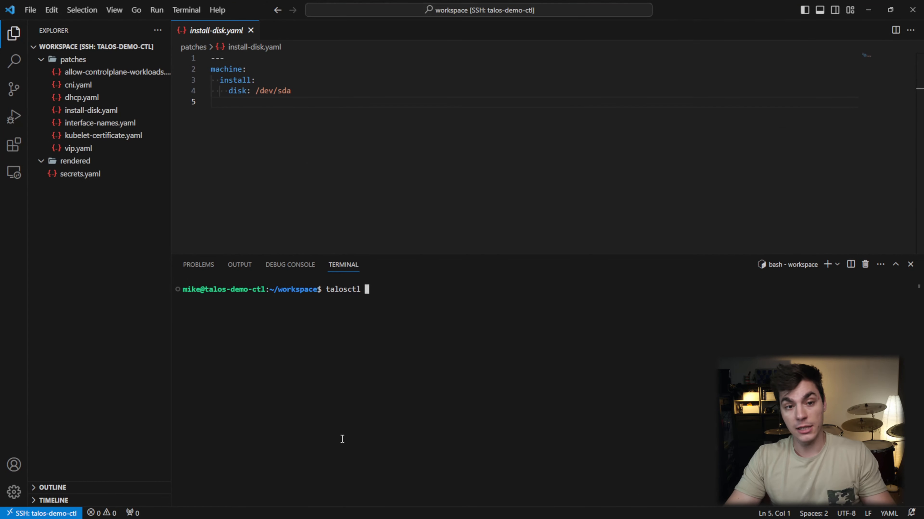
text(gen config)
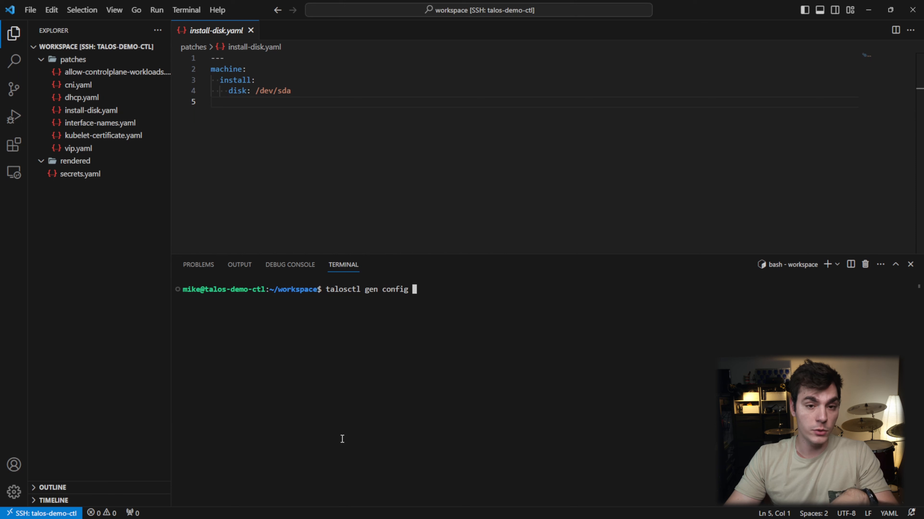
text(demo-cluster)
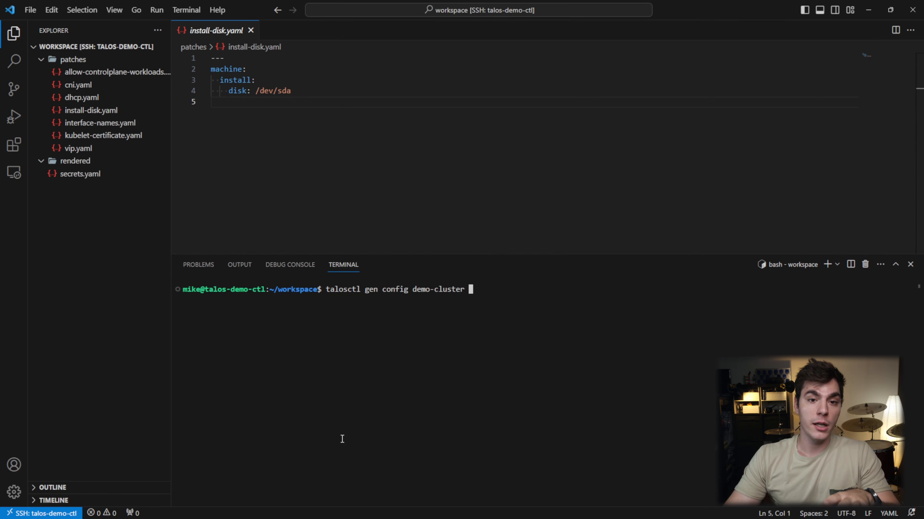
text(https:)
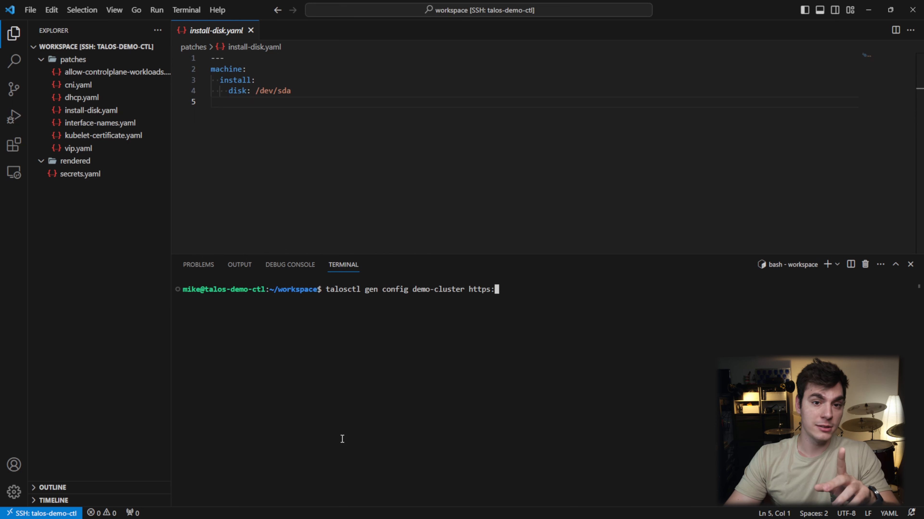
text(//10.0.10.)
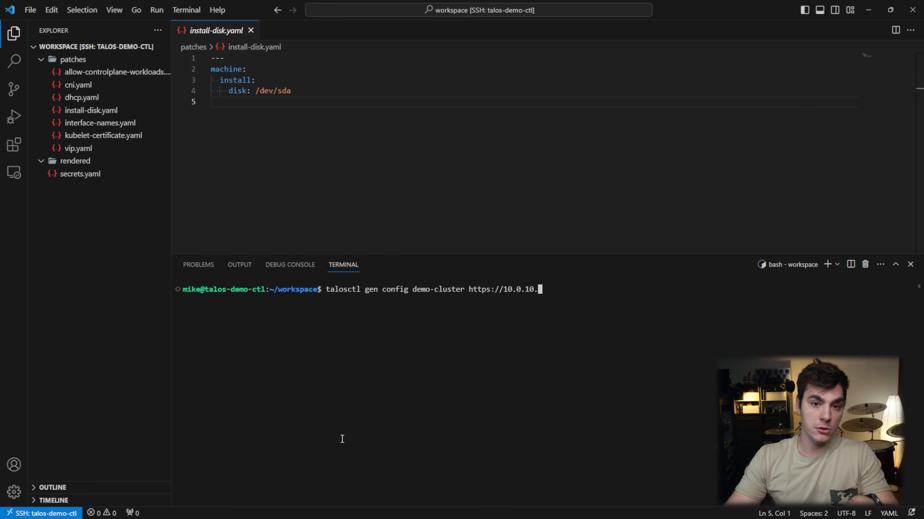
text(10:6443)
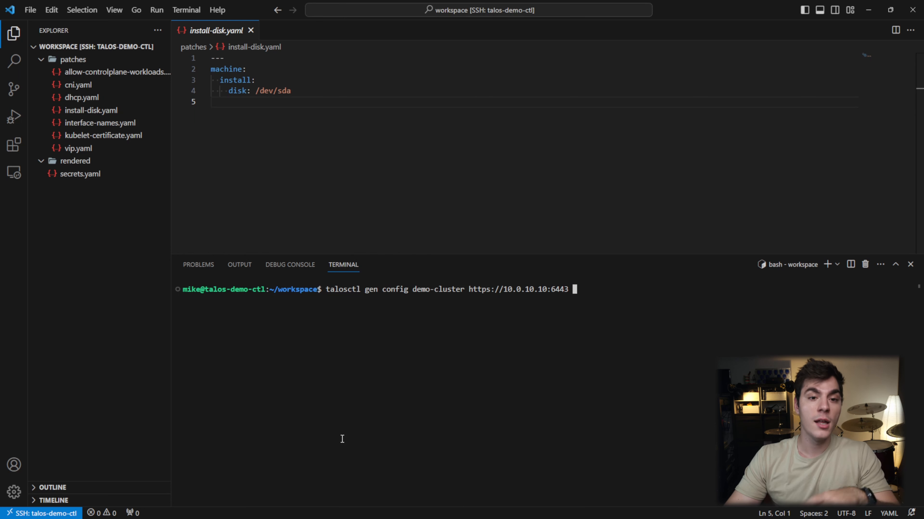
text(\)
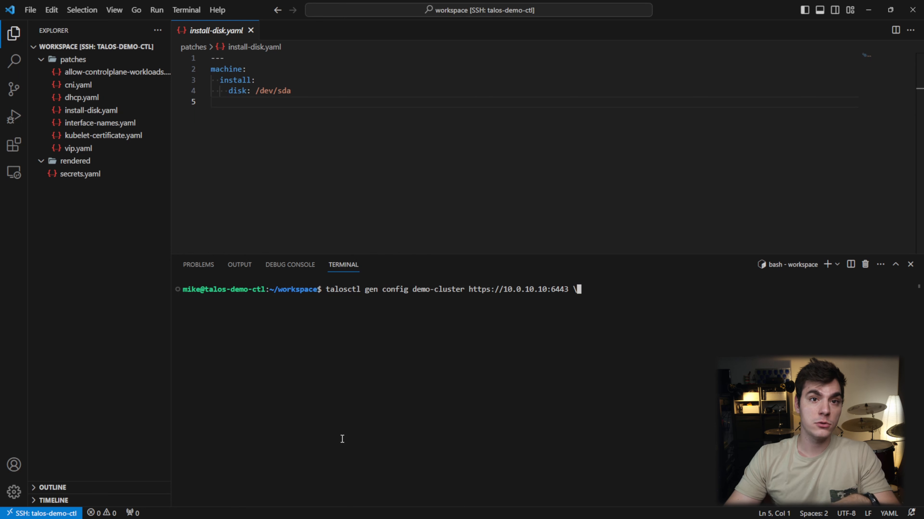
text(--wio)
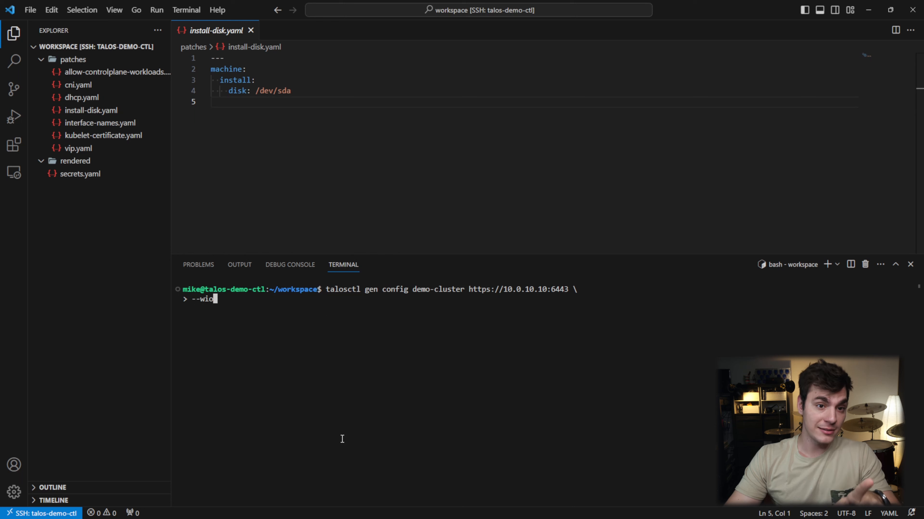
text(--with-secrets)
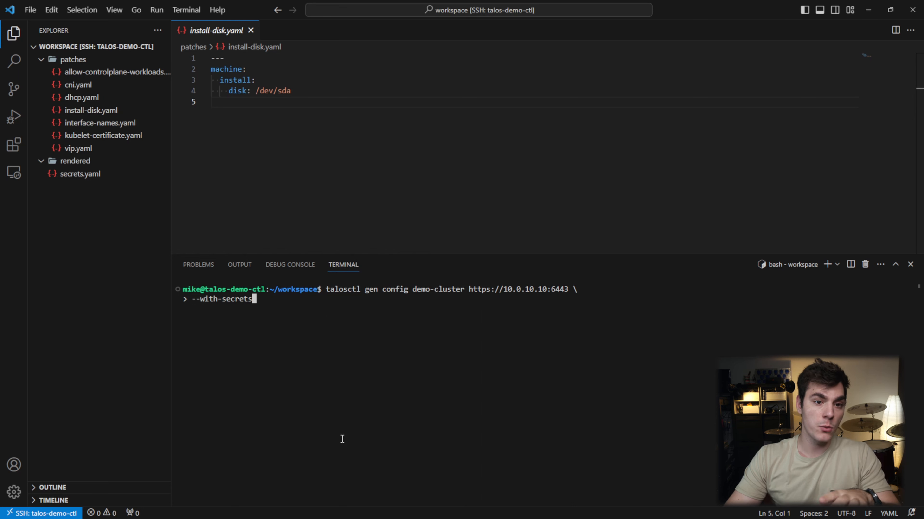
text(secrets.yaml \)
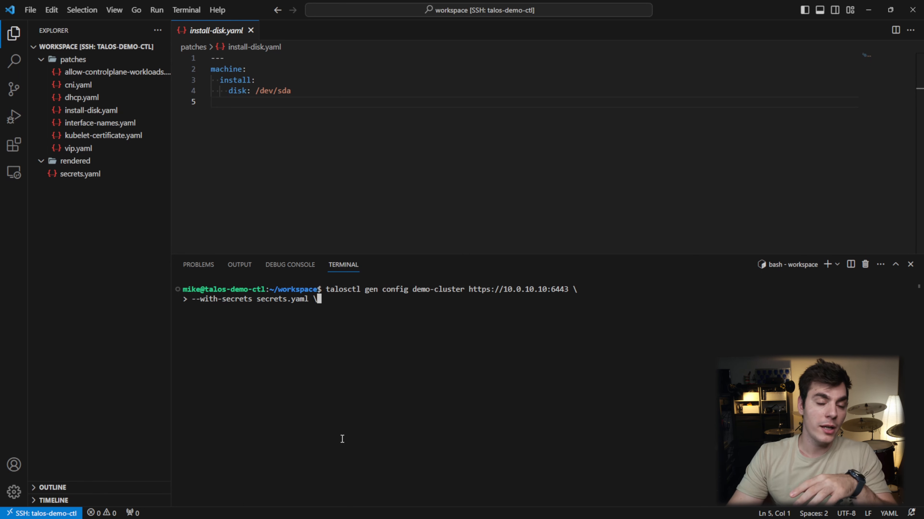
Add each --config-patch file, --config-patch-control-plane vip.yaml and --output rendered/, then run it.
text(--)
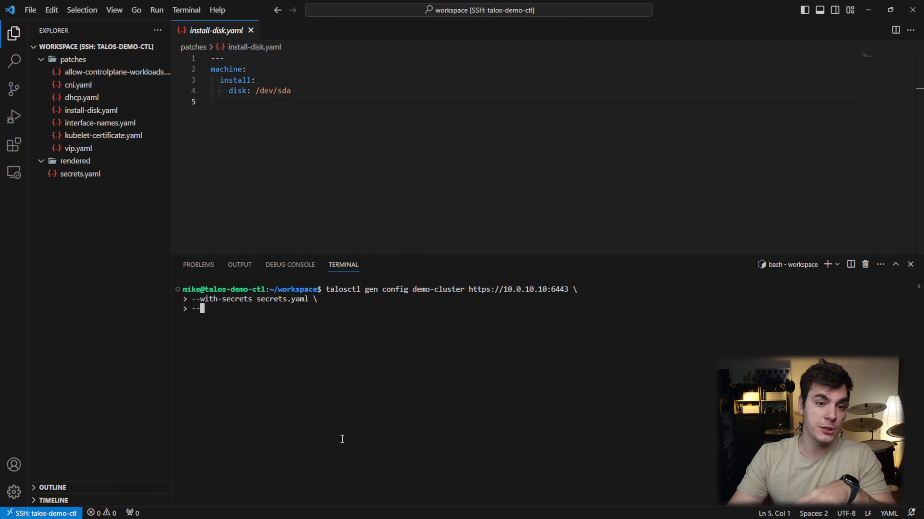
text(--config-patch @)
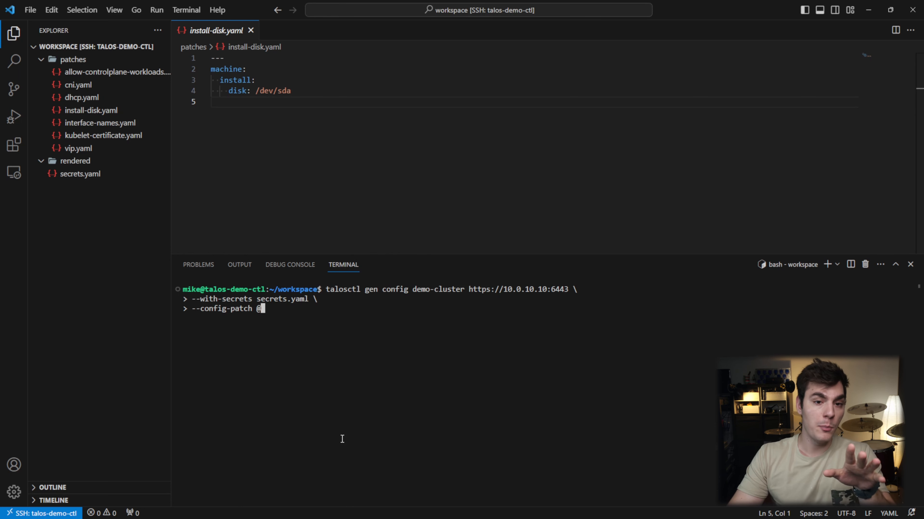
right_click(115, 71)
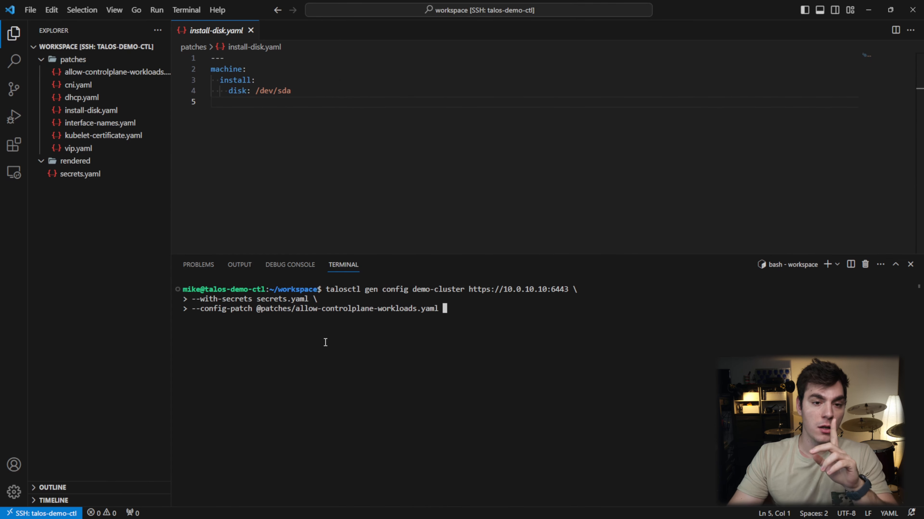
right_click(81, 97)
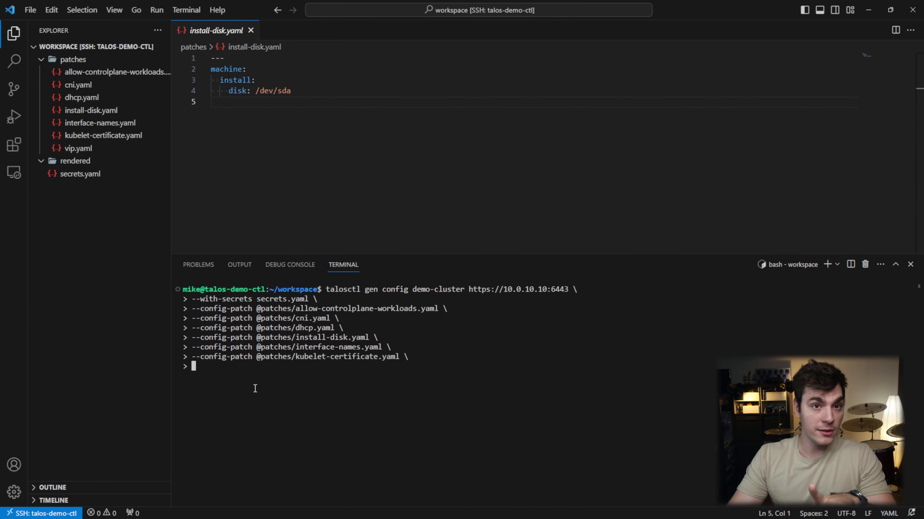
text(--config-patch)
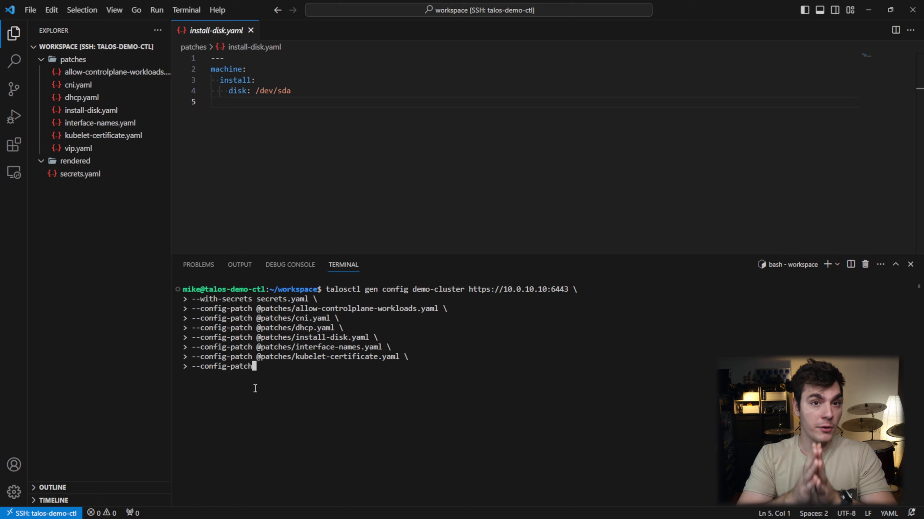
text(-control-plane)
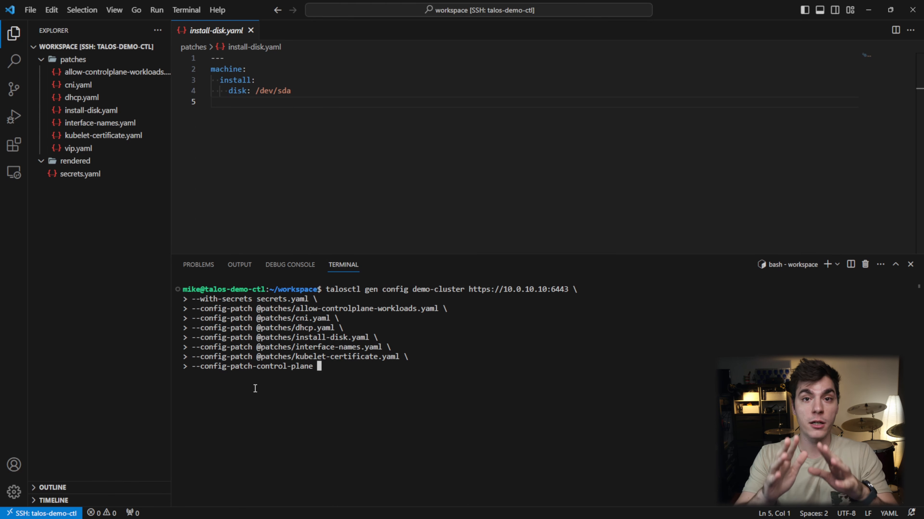
text(@)
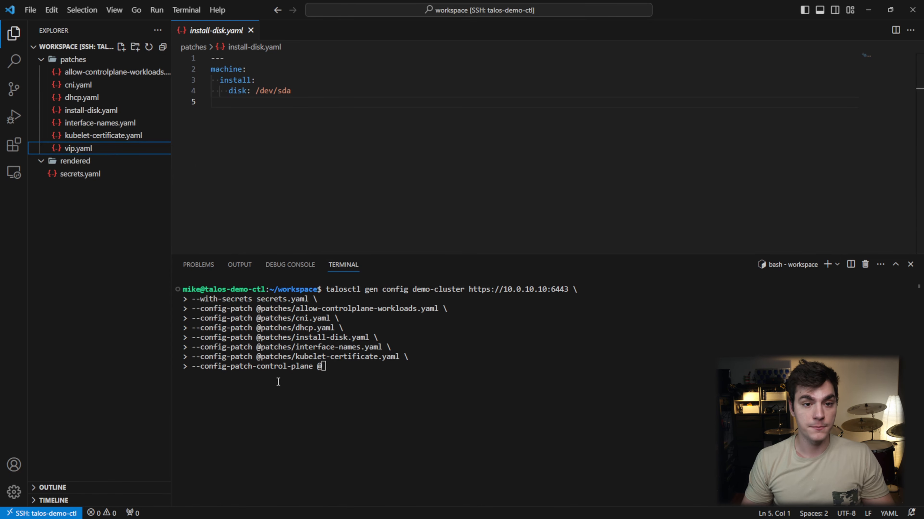
key(Return)
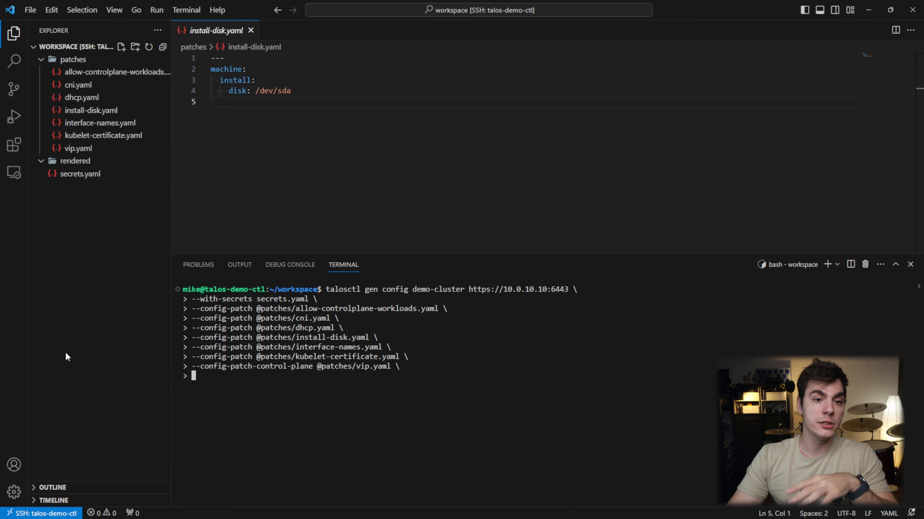
text(--output re)
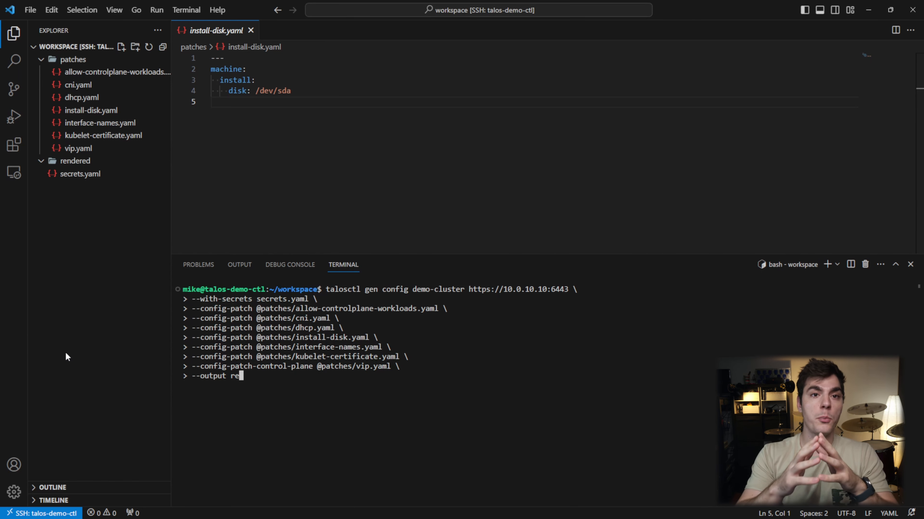
text(ndered/)
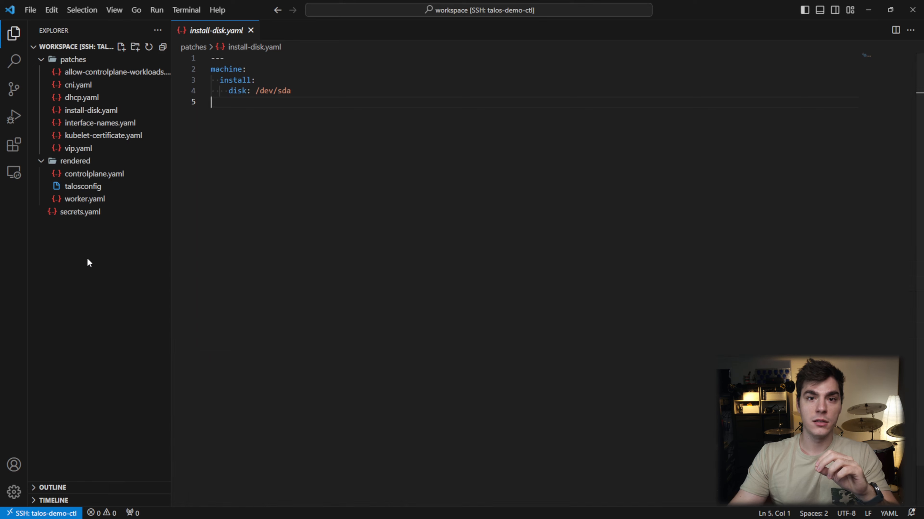
View the generated controlplane.yaml, worker.yaml and talosconfig in the rendered folder.
click(95, 174)
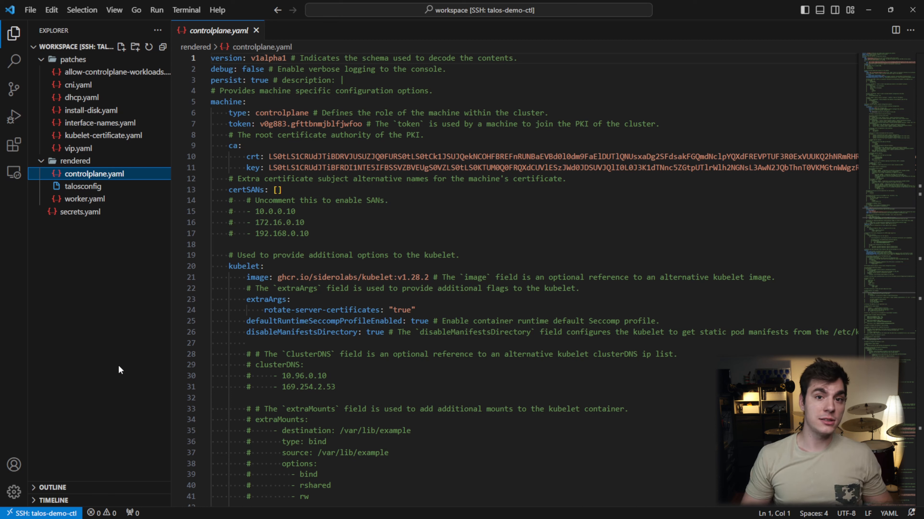
click(83, 198)
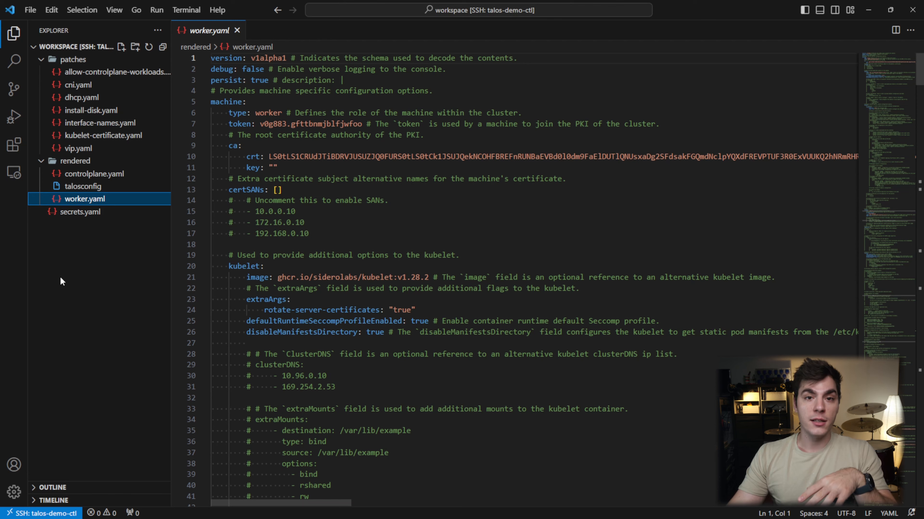
click(84, 186)
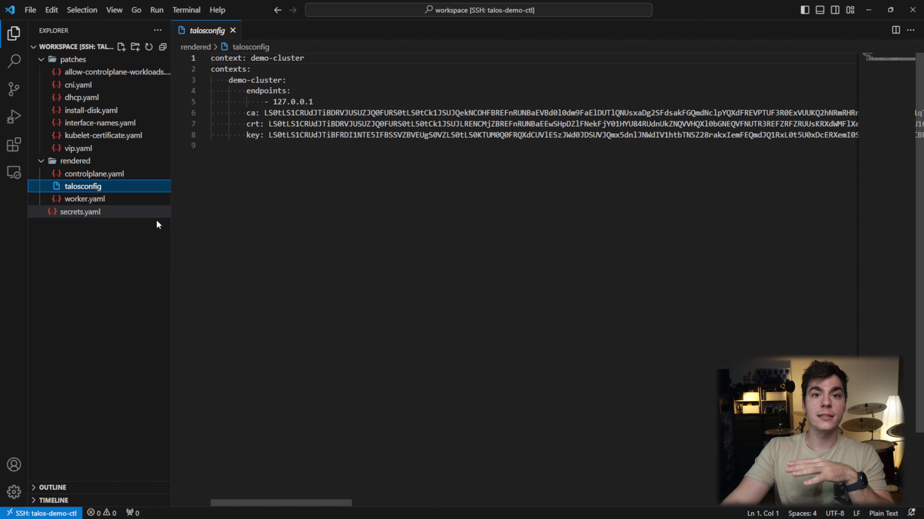
mouse_move(292, 101)
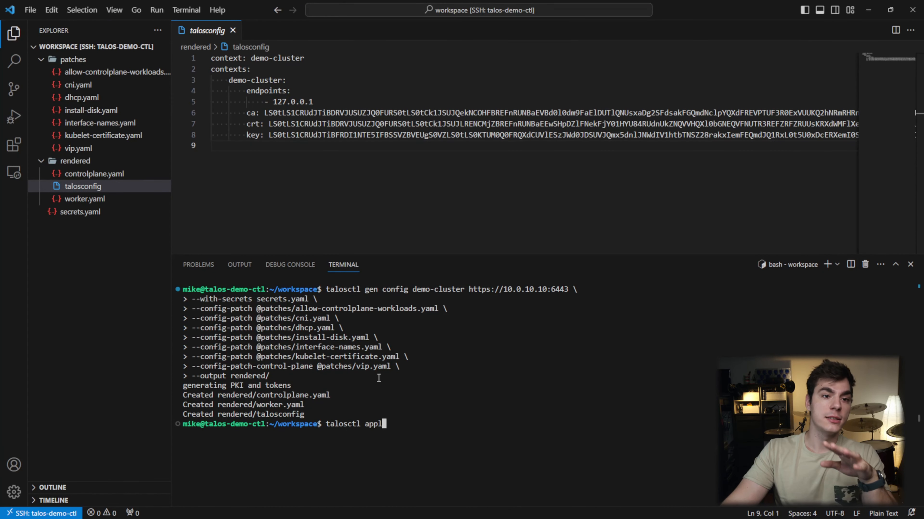
Run talosctl apply-config -f rendered/controlplane.yaml --insecure against 10.0.10.11, .12 and .13.
text(y-config)
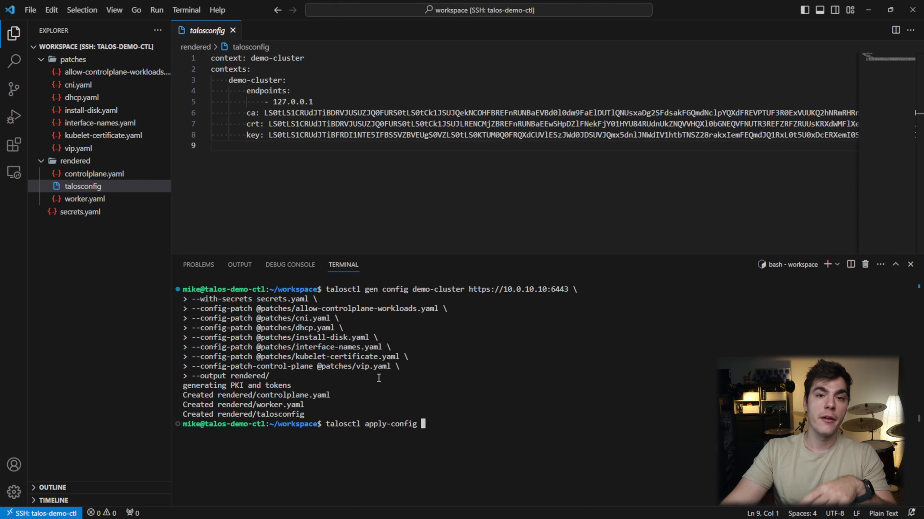
text(-f)
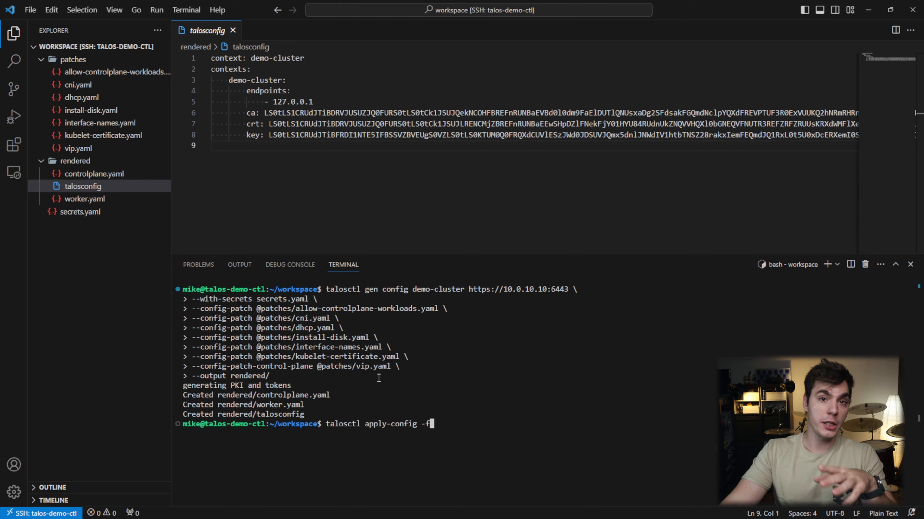
text(rendered/controlplane.yaml)
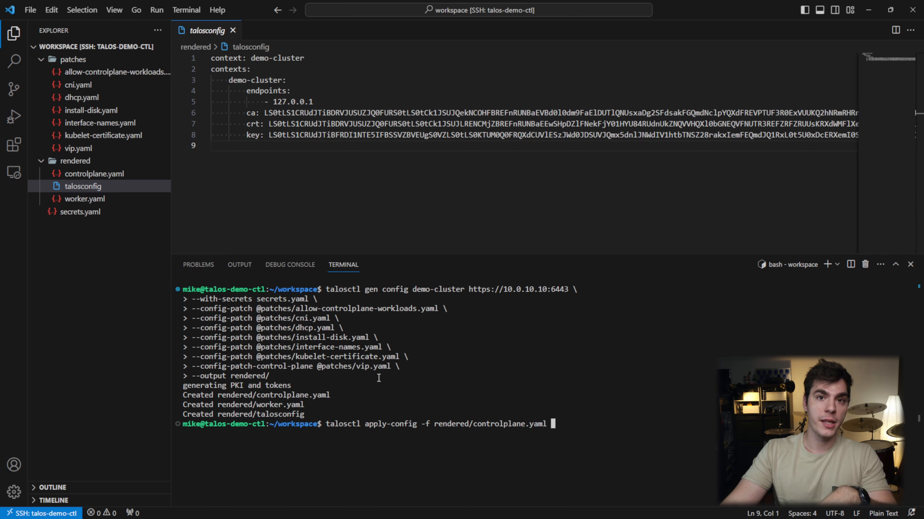
text(-n 10.0.10.11)
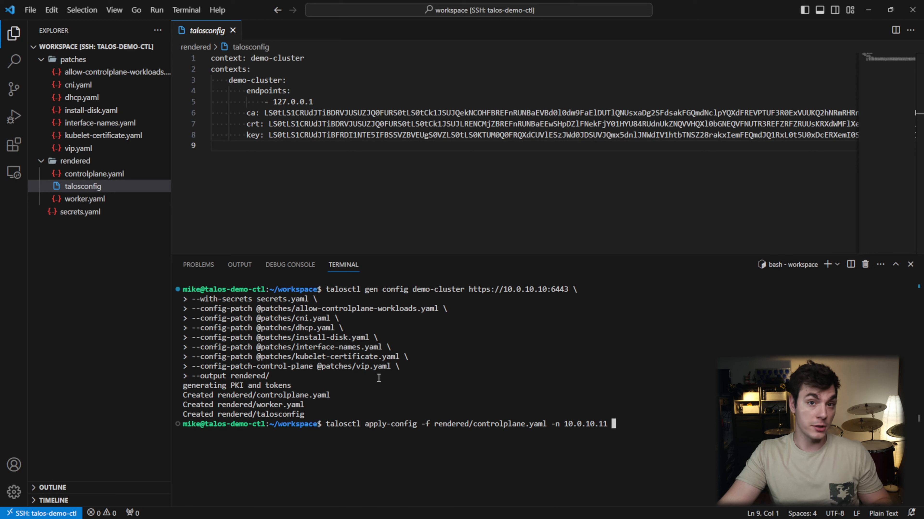
text(--insecure)
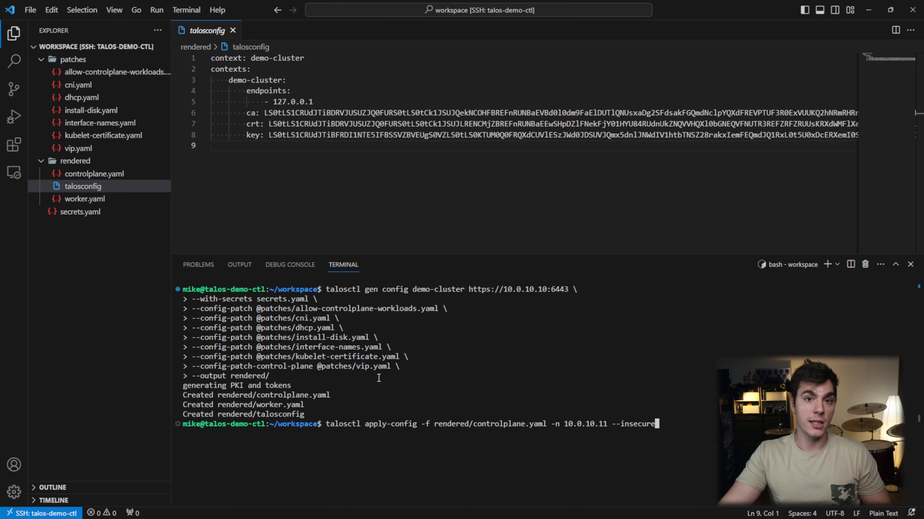
key(Return)
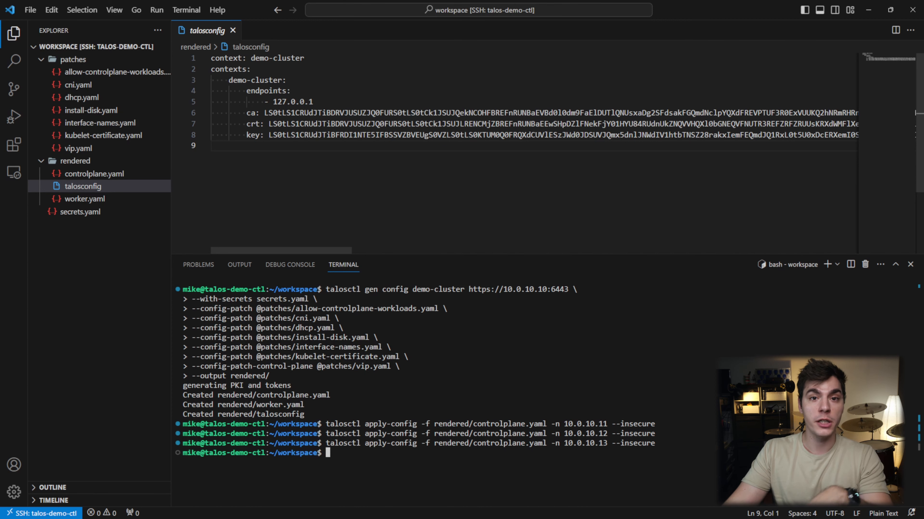
text(mkdir -p ~)
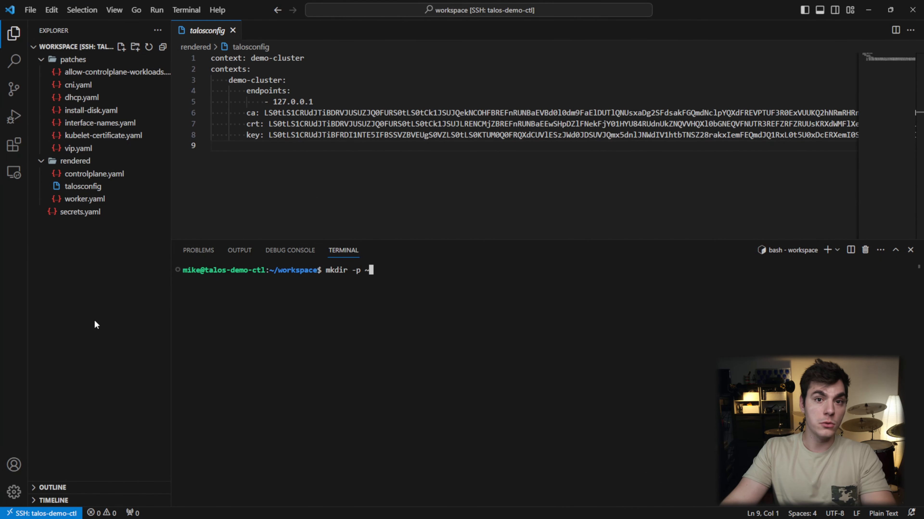
Create ~/.talos and copy rendered/talosconfig to ~/.talos/config.
key(Return)
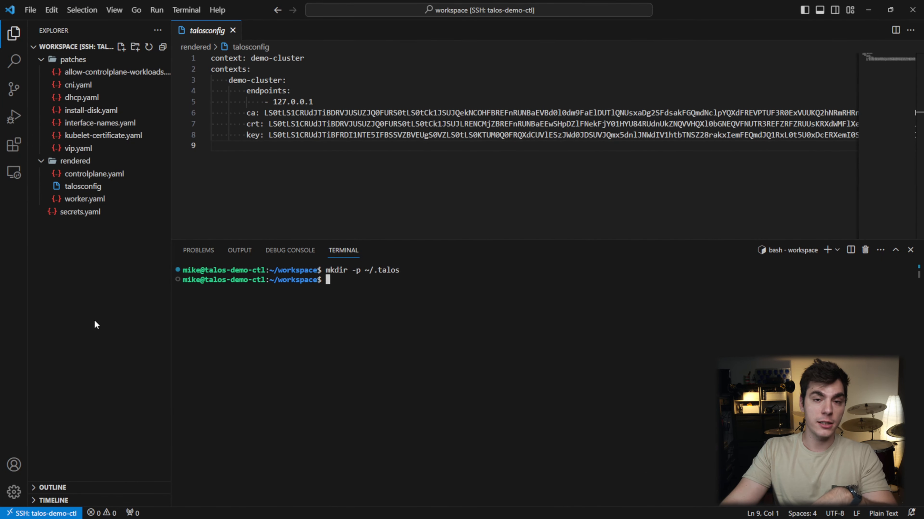
text(cp rendered/talosconfig ~)
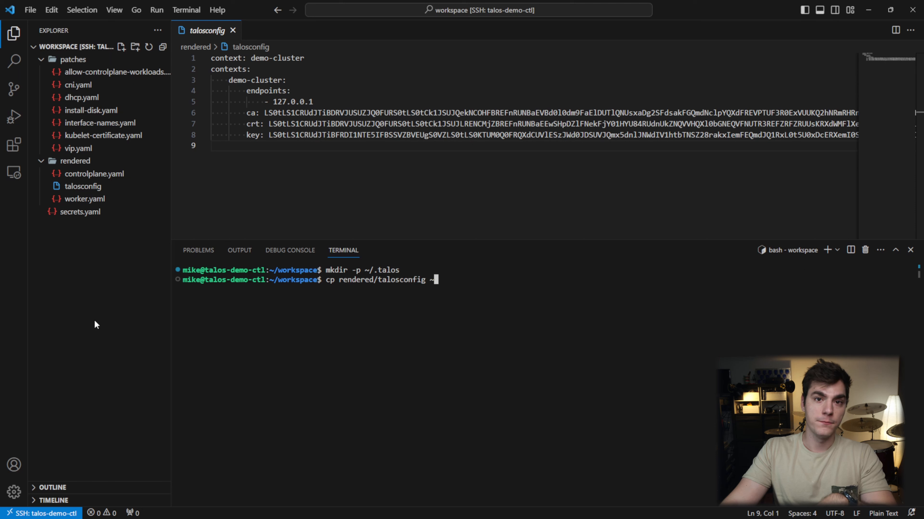
text(/.talos/con)
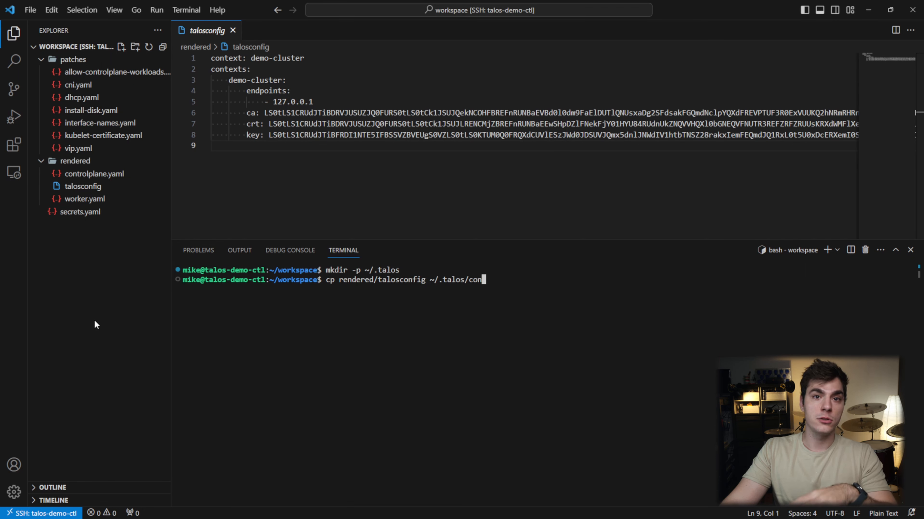
key(Return)
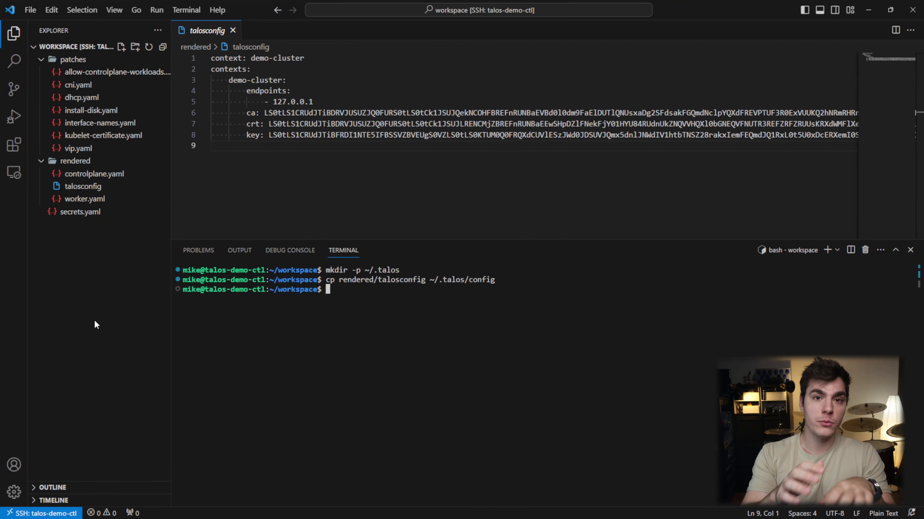
List talosctl config contexts, showing demo-cluster current with endpoint 127.0.0.1.
text(talosctl config)
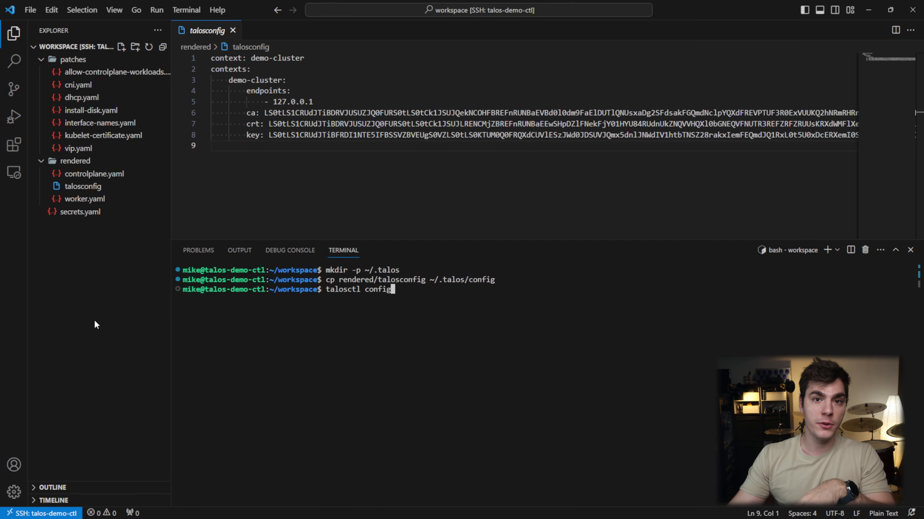
text(contexts)
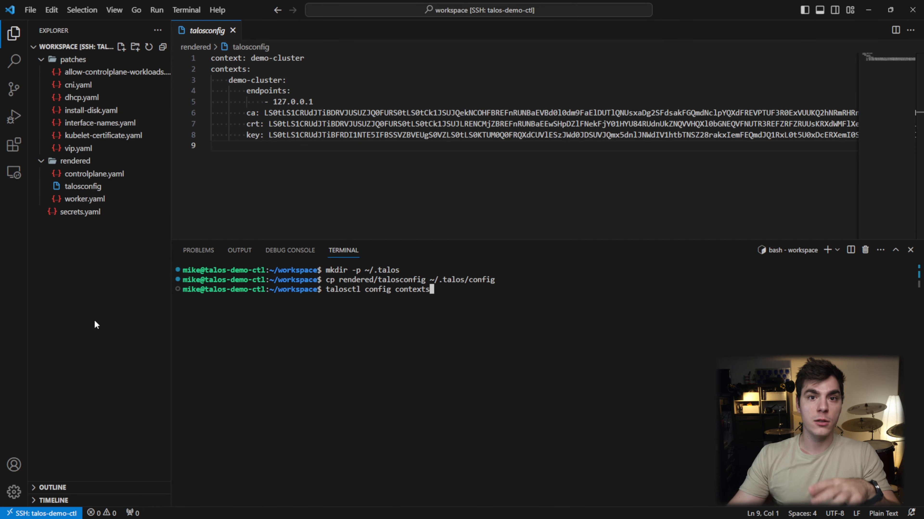
key(Return)
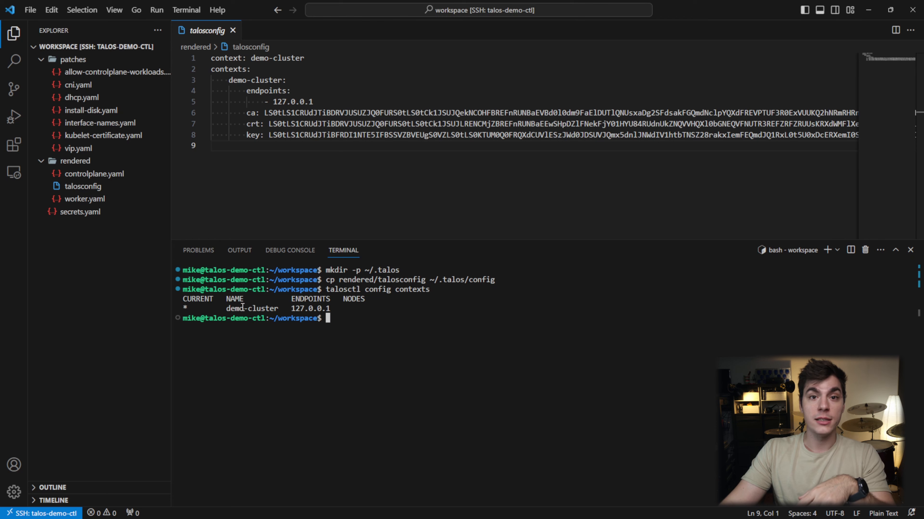
double_click(310, 308)
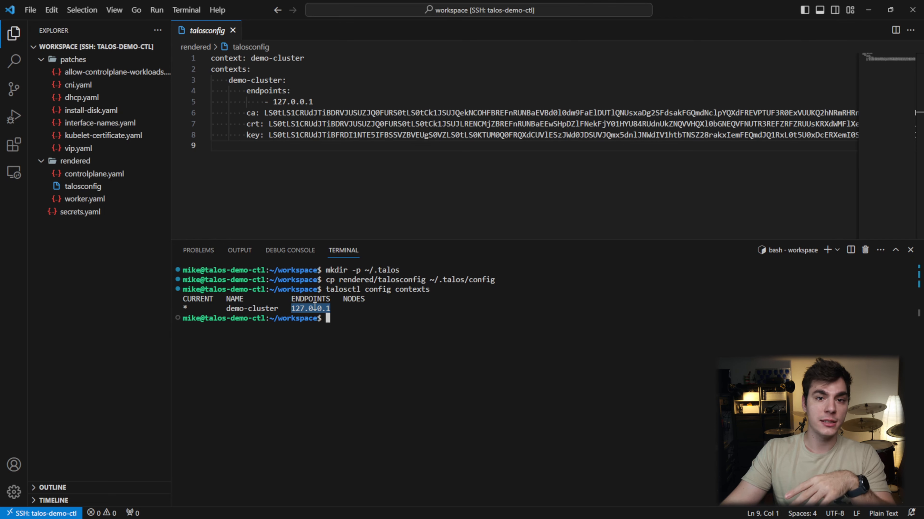
text(talosctl c)
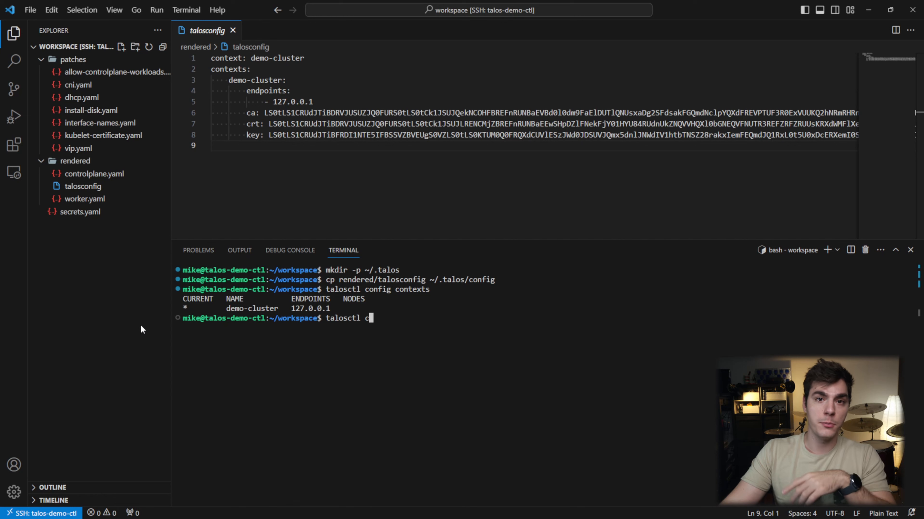
Set talosctl config endpoint to 10.0.10.11 10.0.10.12 10.0.10.13.
text(onfig endpoint 10.0)
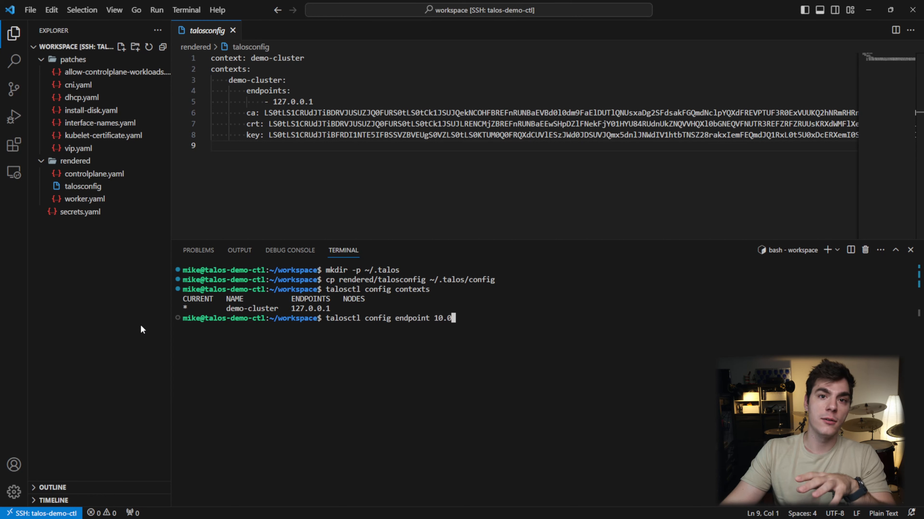
text(.10.11 10.0.10.12)
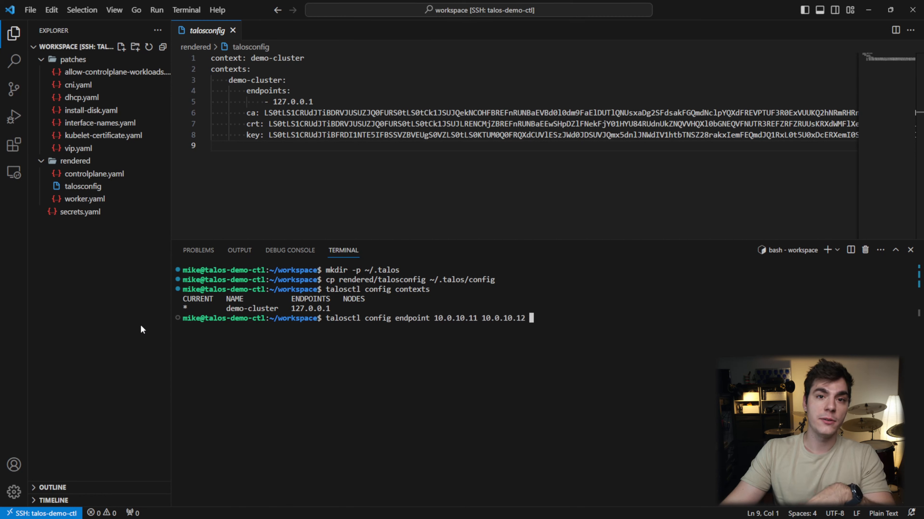
text(10.0.10.13)
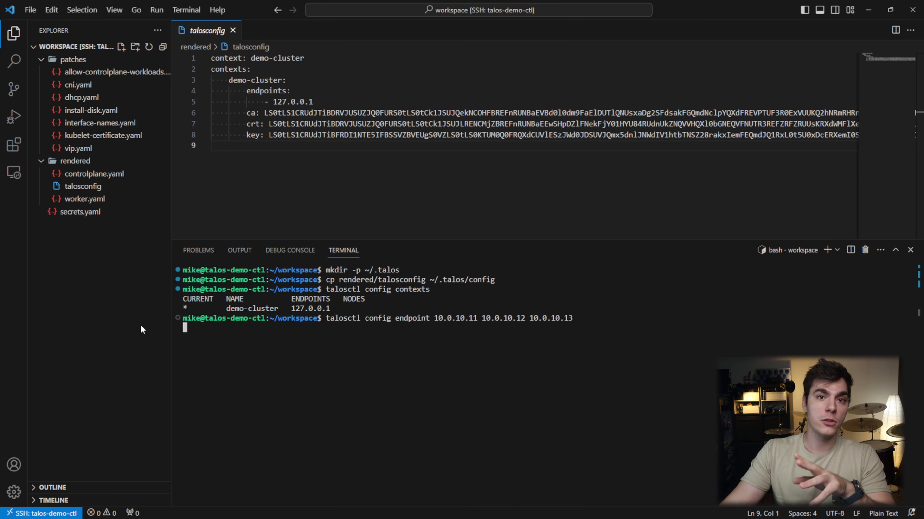
key(Return)
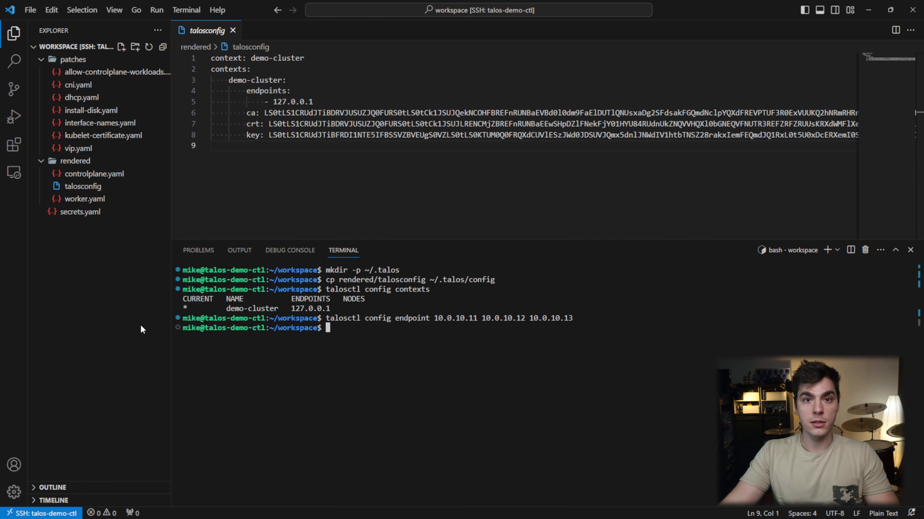
List the Talos contexts again to confirm the new endpoints.
text(talosctl)
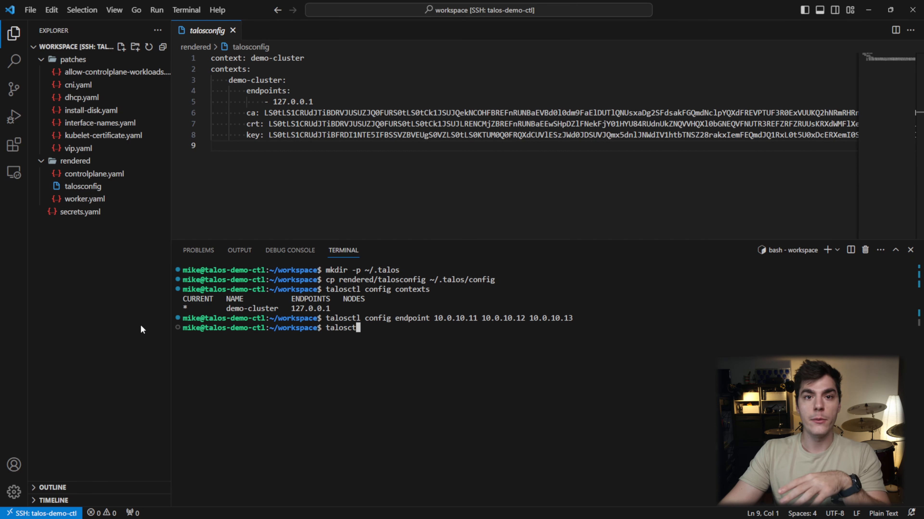
text(config cont)
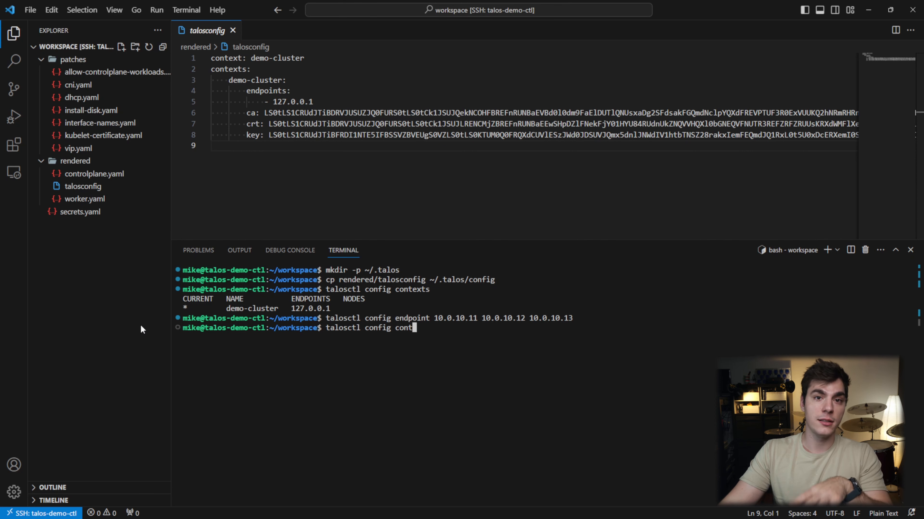
key(Return)
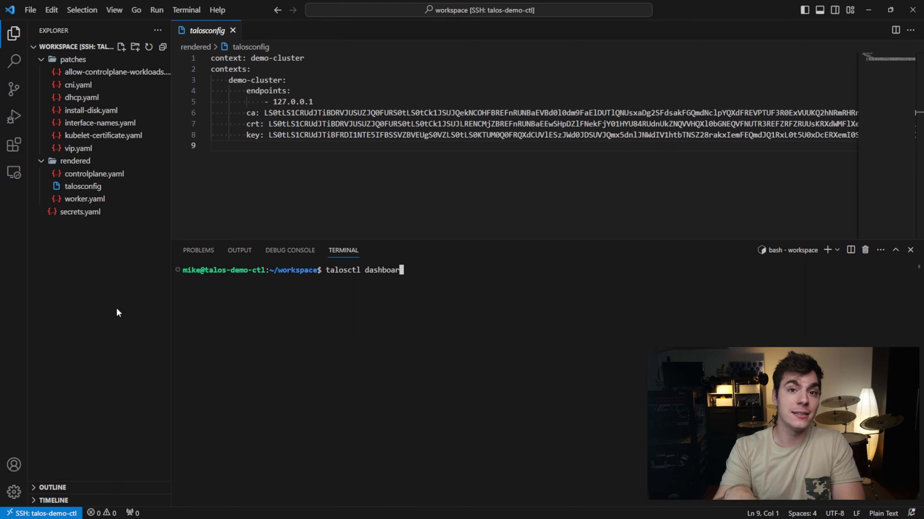
View talos-demo-01 in talosctl dashboard -n 10.0.10.11, then run talosctl get members on that node.
text(-n 10.0.10.)
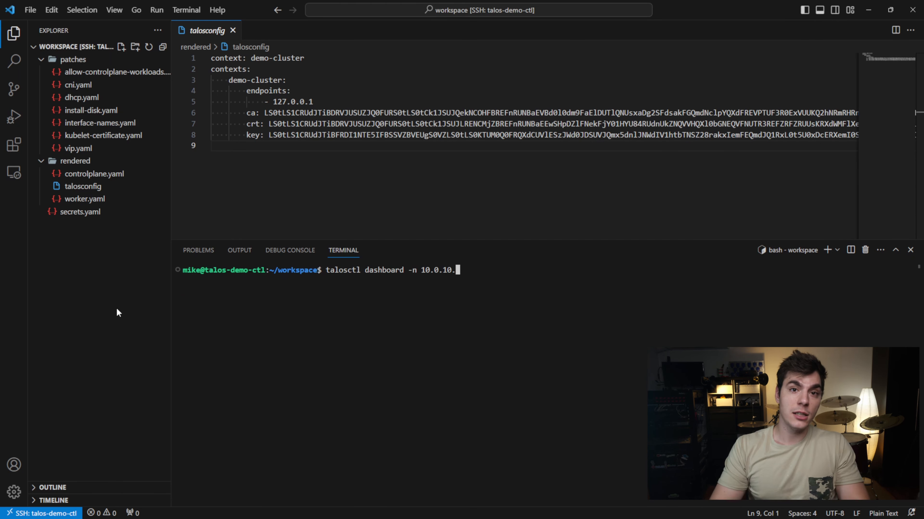
key(Return)
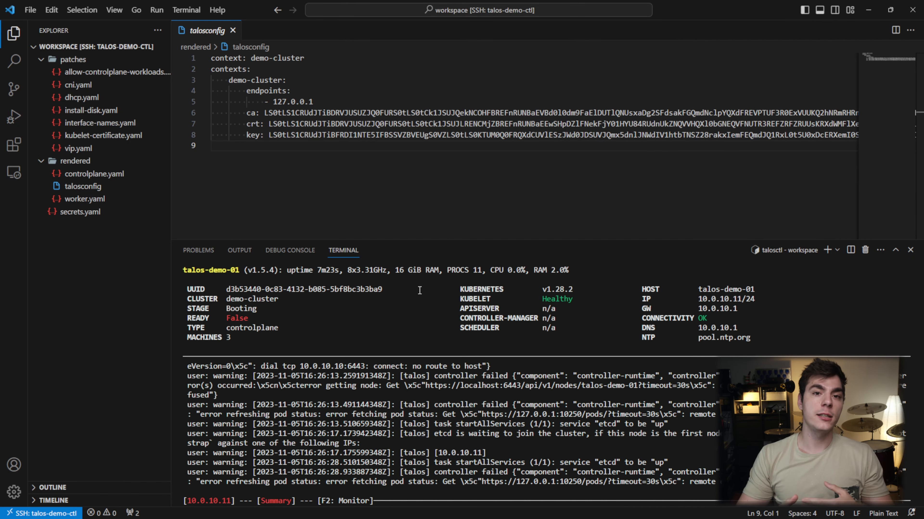
mouse_move(850, 287)
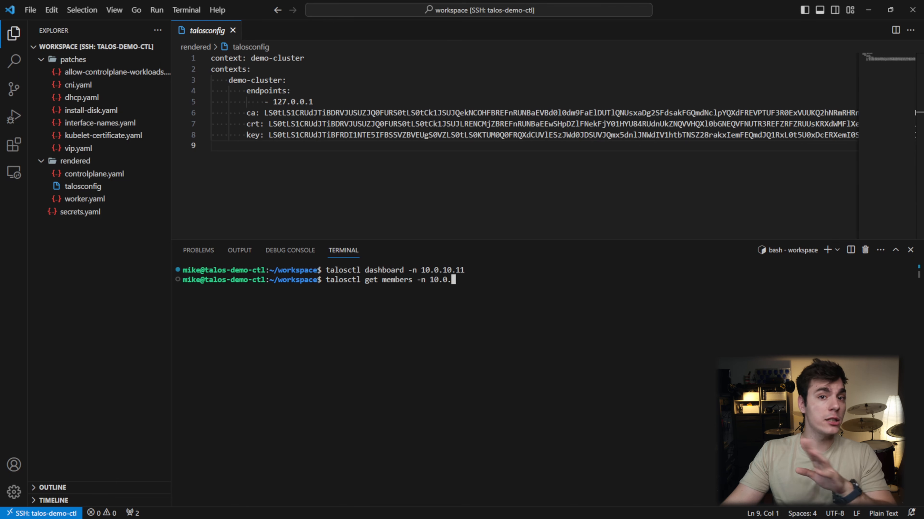
key(Return)
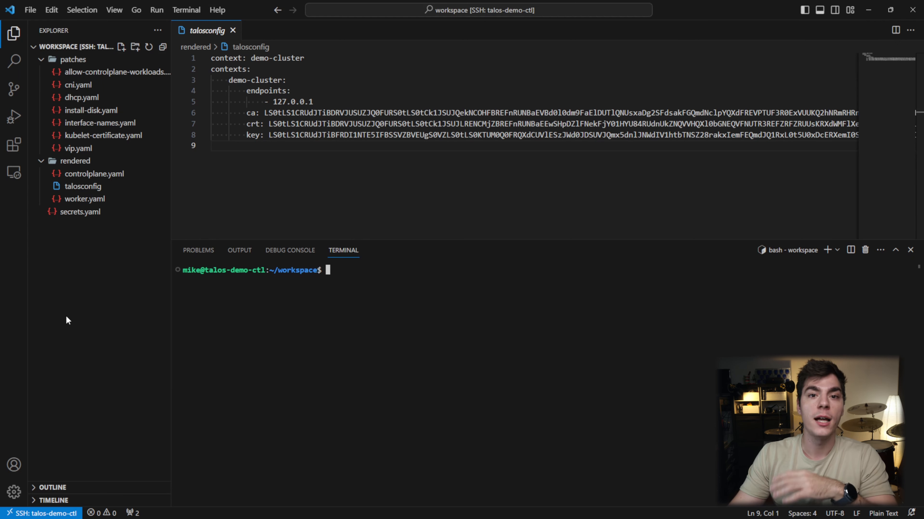
Run talosctl bootstrap -n 10.0.10.11 to bootstrap the cluster.
text(talosctl bootstrap -)
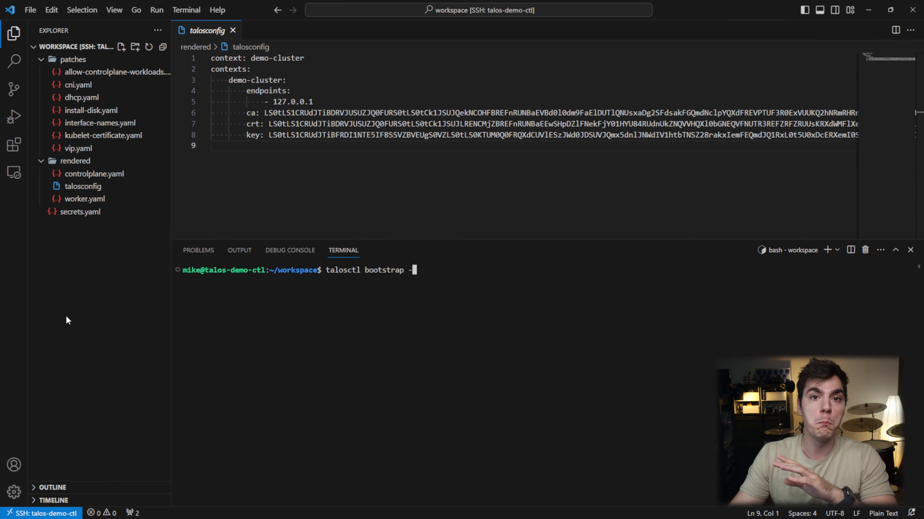
text(n 10.0.10.11)
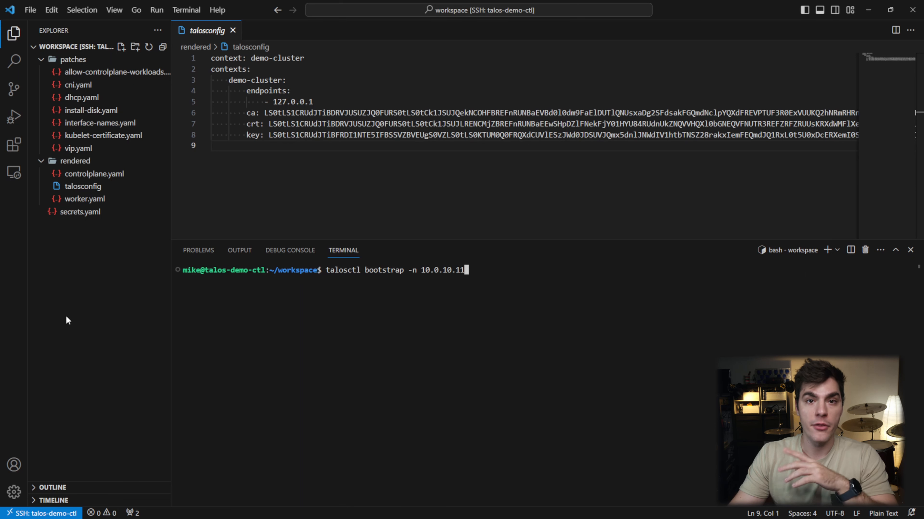
key(Return)
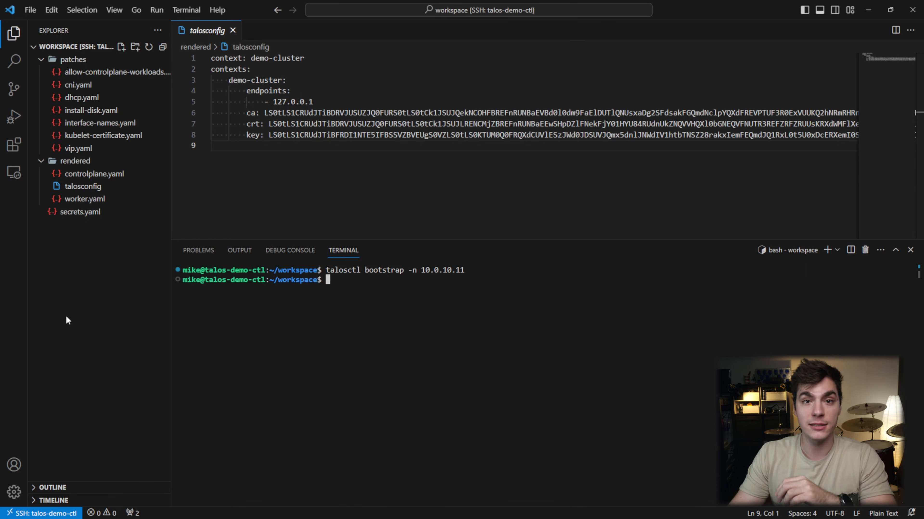
Bring up talosctl dashboard -n 10.0.10.11 showing talos-demo-01 starting Kubernetes components.
text(t)
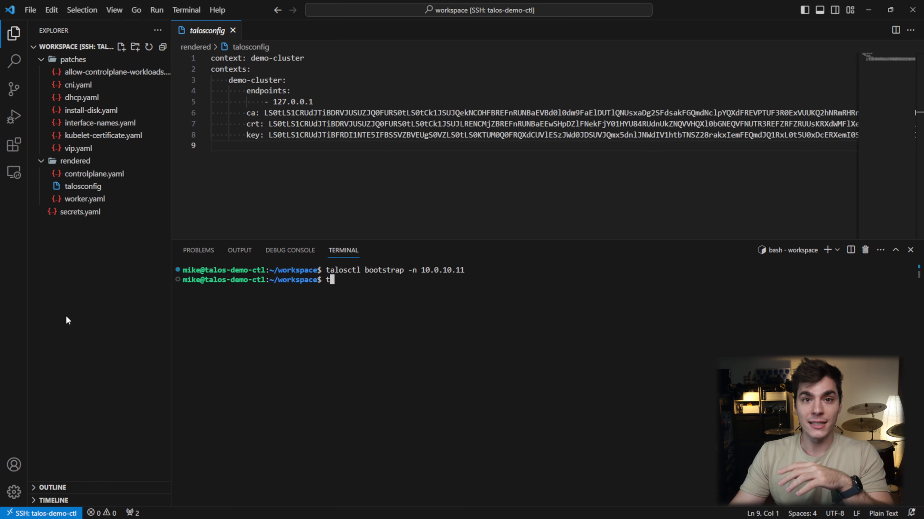
text(alosctl dashb)
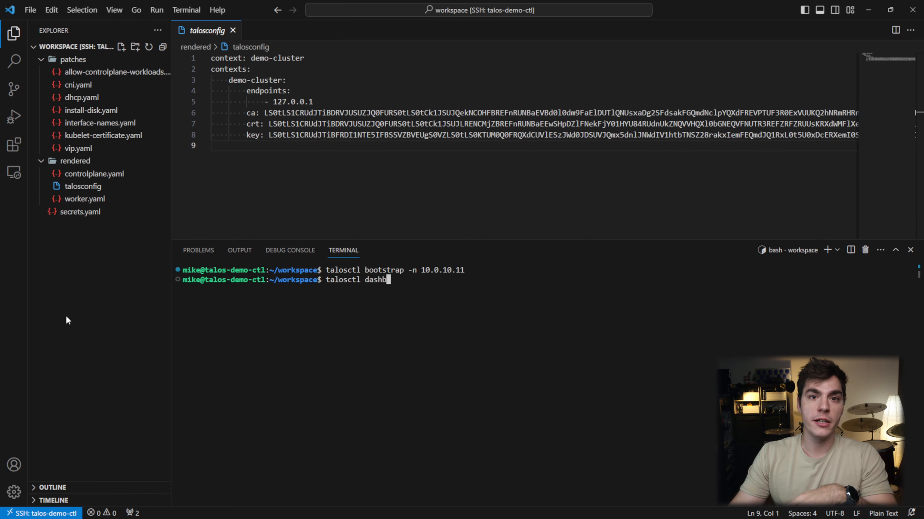
text(oard -n 10.0.1)
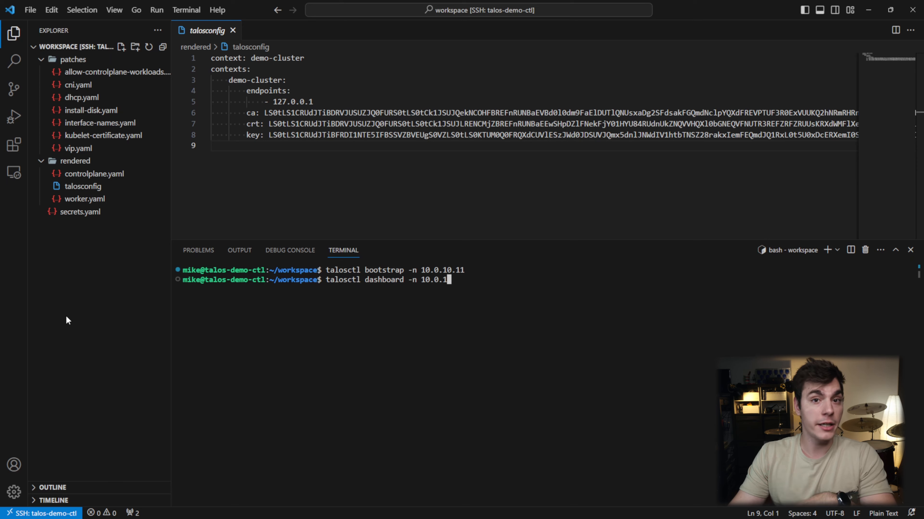
key(Return)
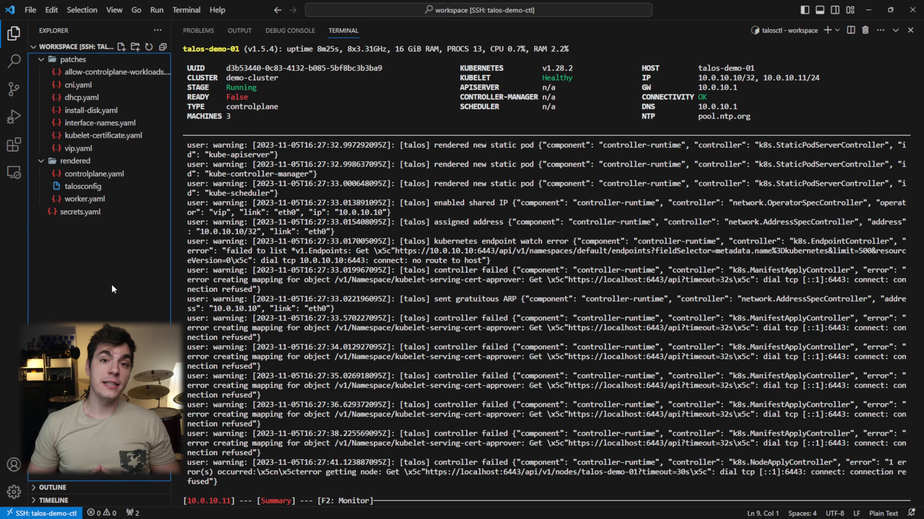
Scroll through talos-demo-01's startup logs in the dashboard before quitting to the prompt.
scroll(down, 3)
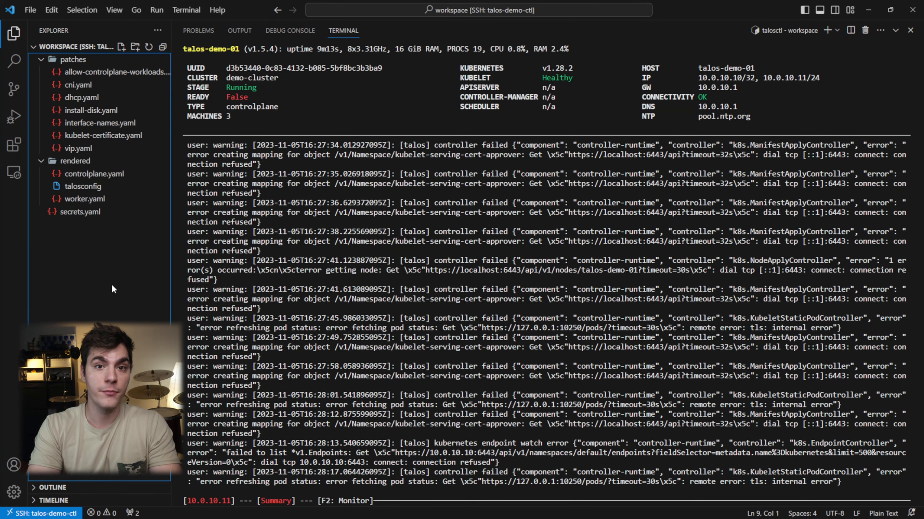
scroll(down, 3)
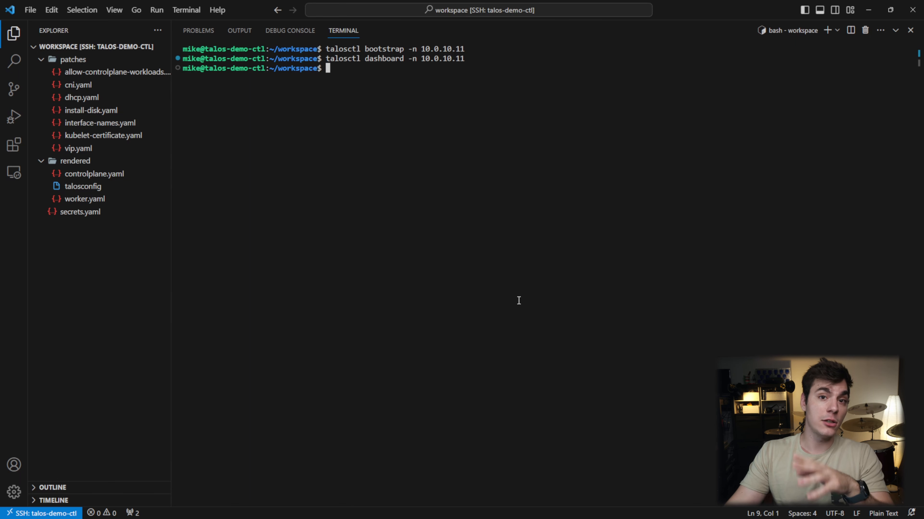
Fetch the kubeconfig from 10.0.10.11 and view ~/.kube/config showing demo-cluster at 10.0.10.10:6443.
text(talosctl kubeconfig -n 10.0.10.11)
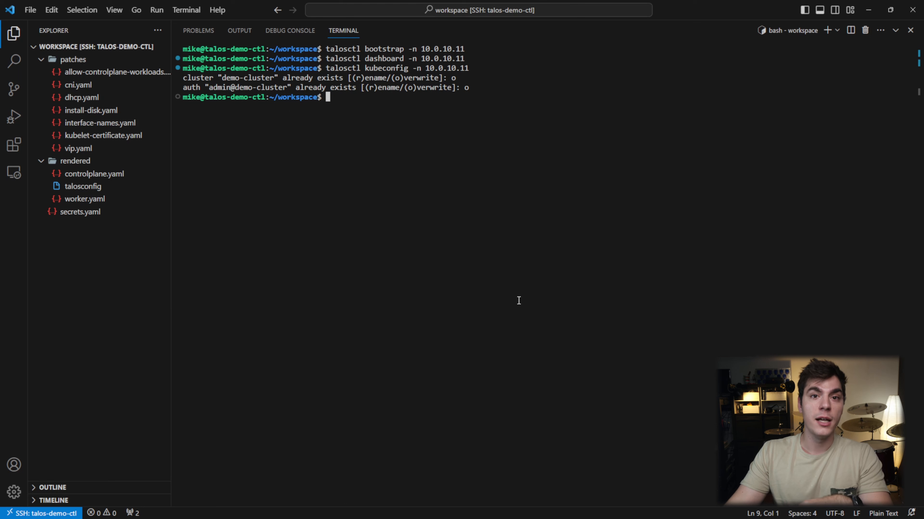
text(code ~/.kube/config)
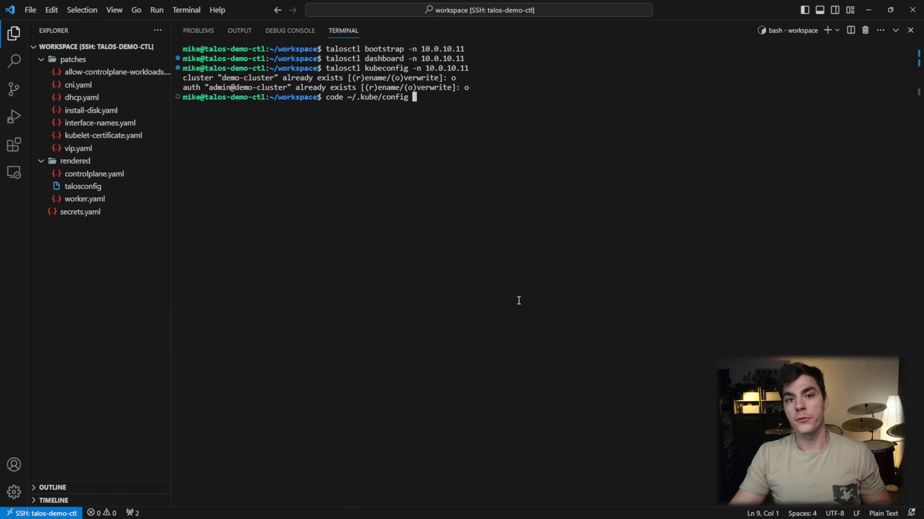
key(Return)
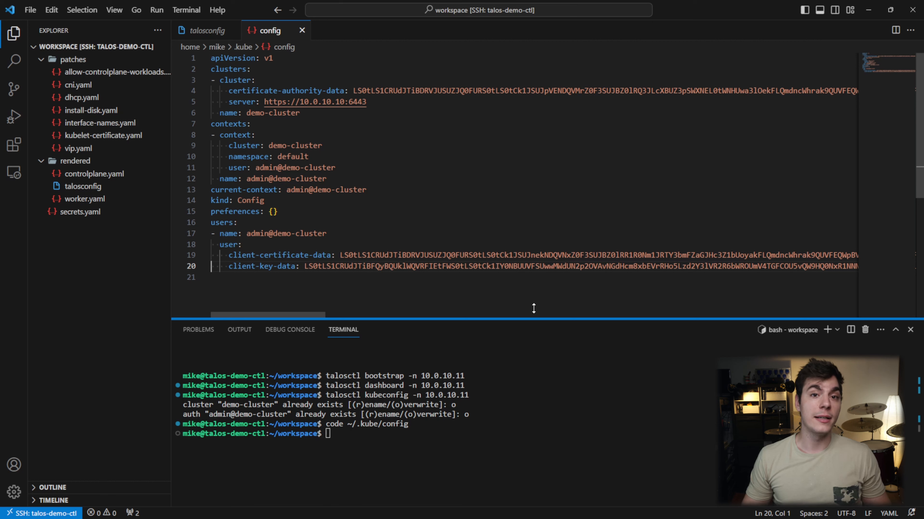
text(clear)
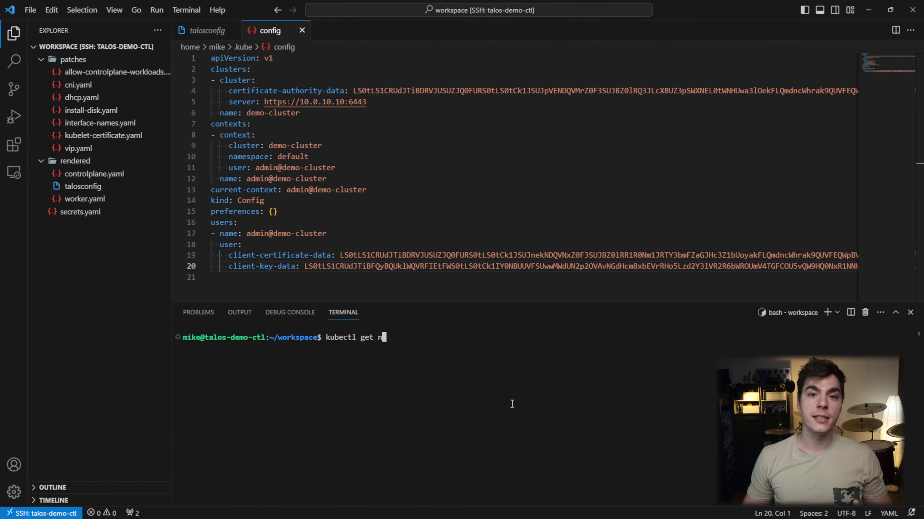
List nodes (talos-demo-01 to 03 Ready) and pods across all namespaces, then close the config tab.
key(Return)
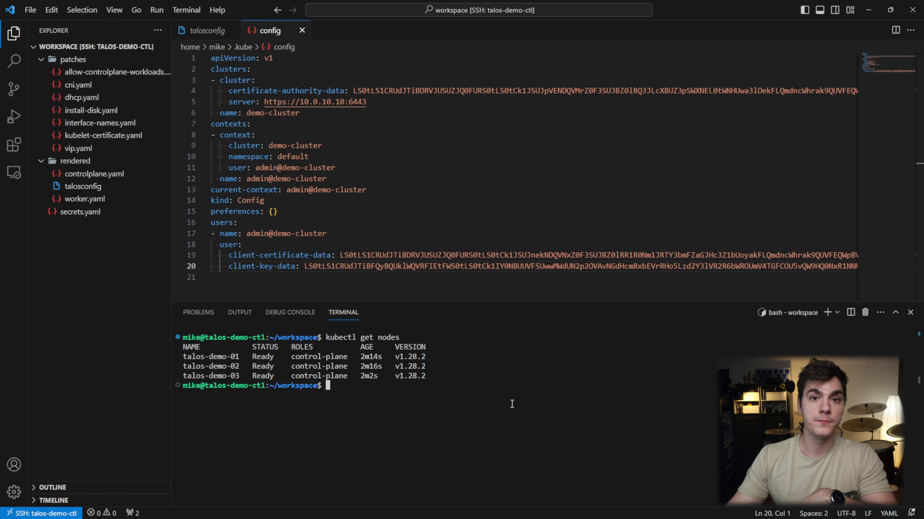
text(kubectl get pods -)
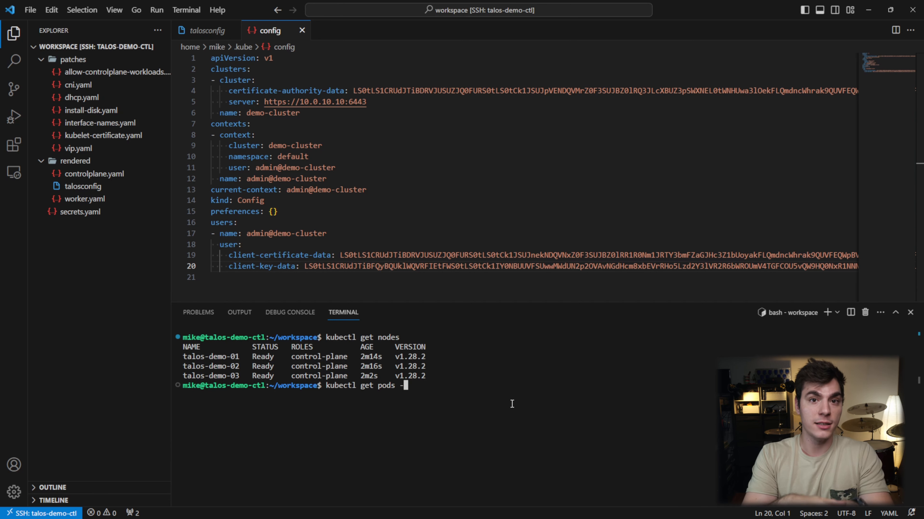
key(Return)
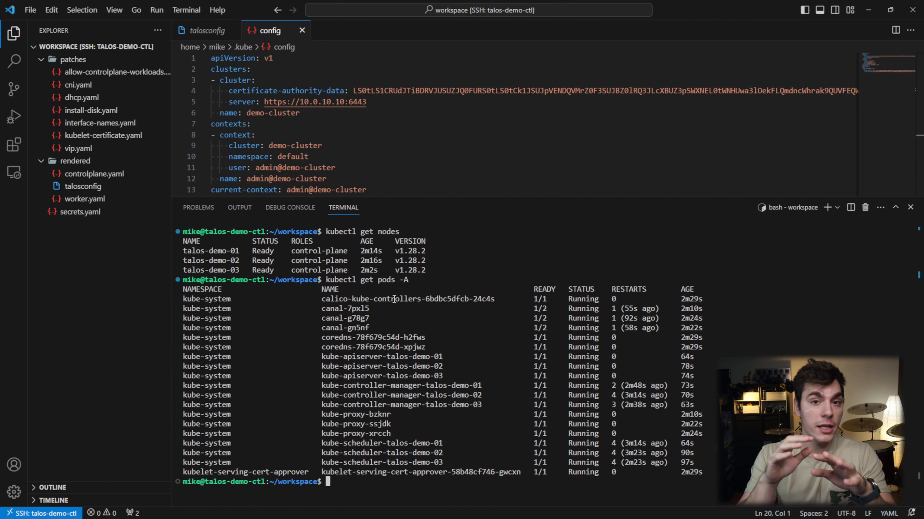
click(301, 30)
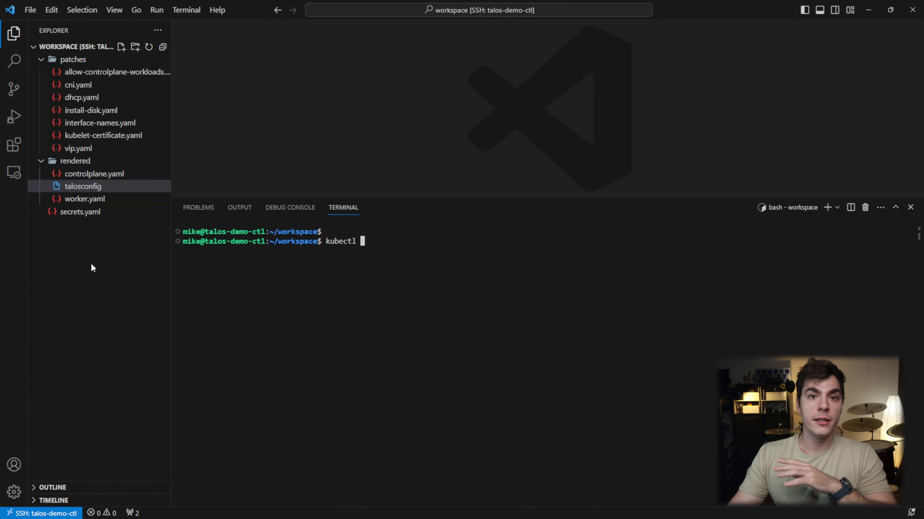
Create the nginx-demo deployment with image nginx and 1 replica.
text(create deployme)
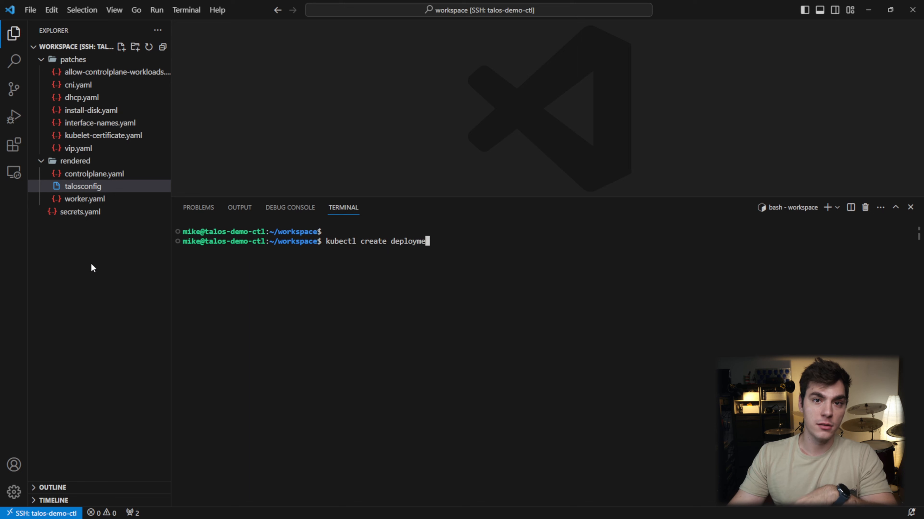
text(nt)
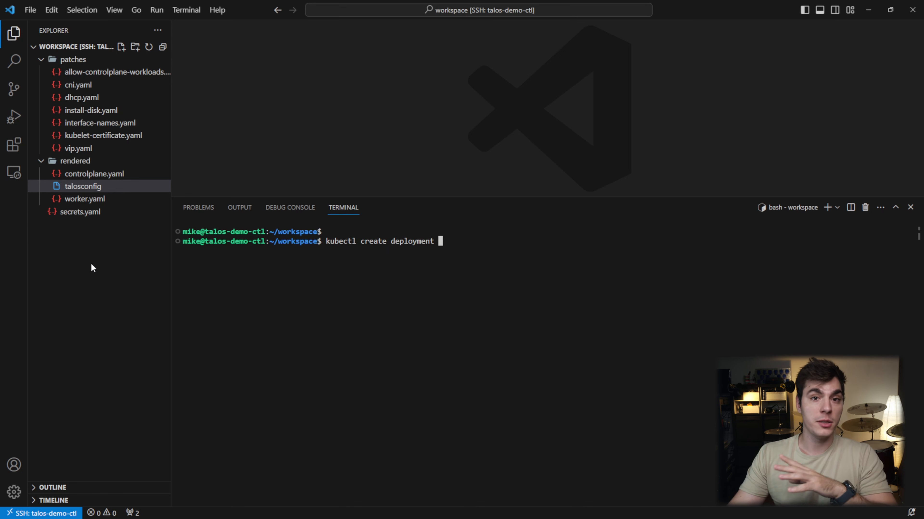
text(nginx-dem)
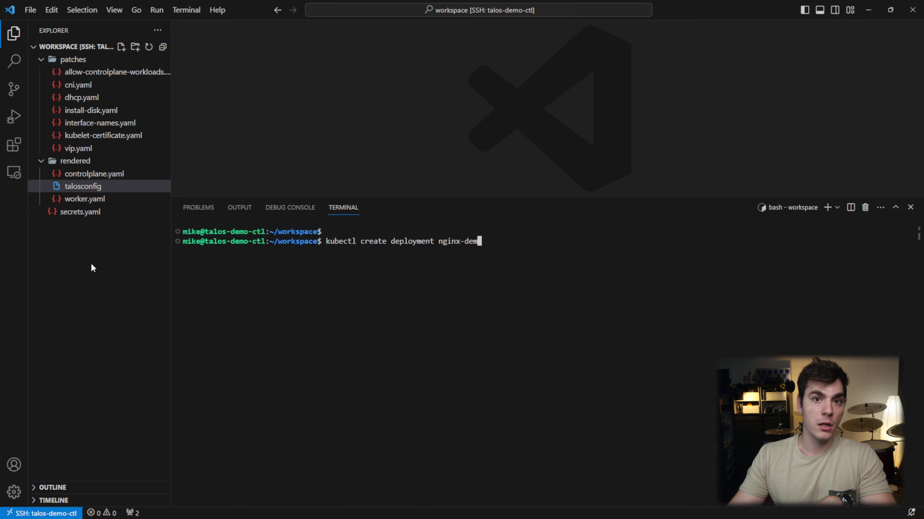
text(--image n)
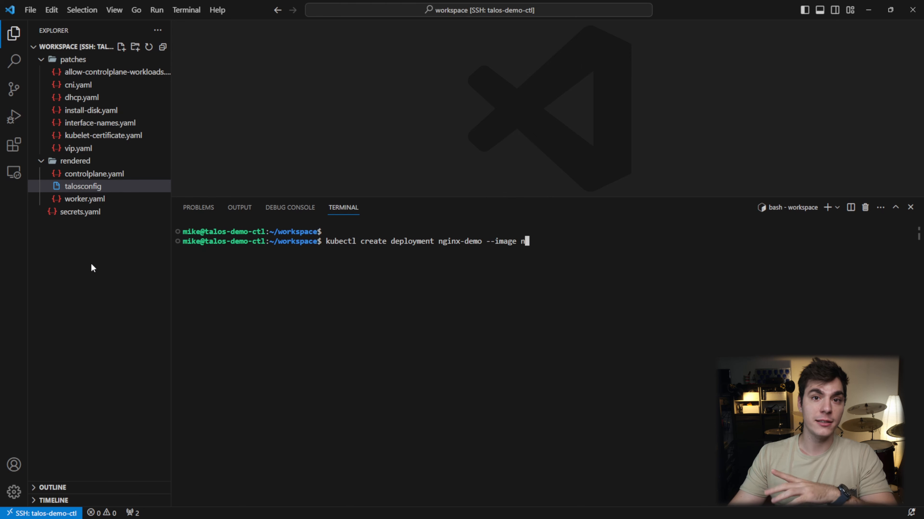
text(ginx --repl)
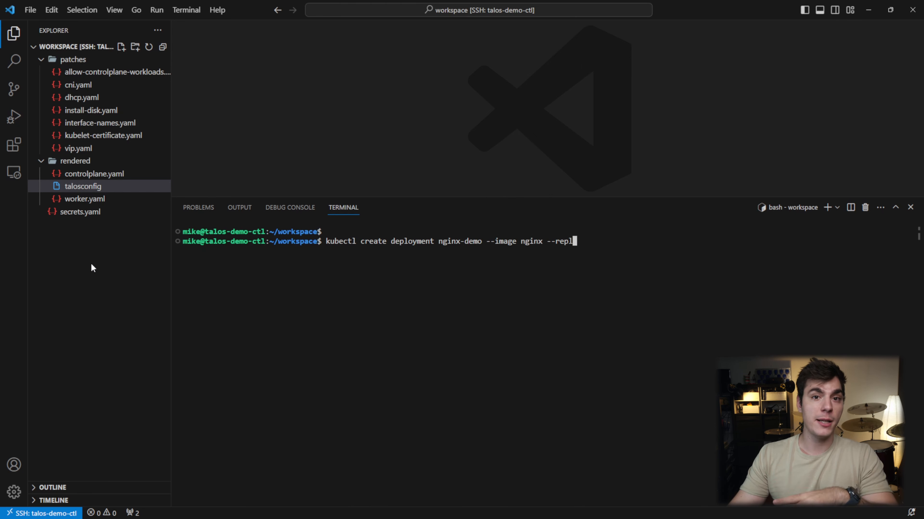
text(cas 1)
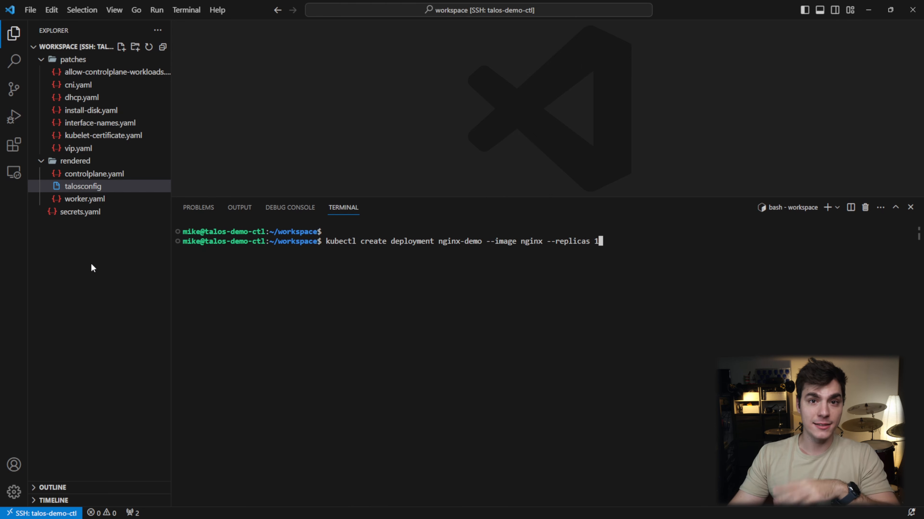
key(Return)
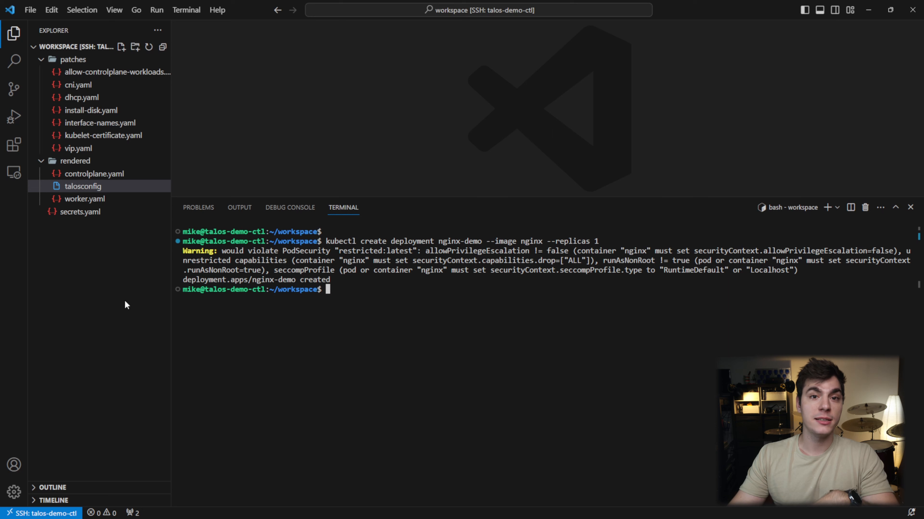
List pods wide and confirm the nginx-demo pod is Running on talos-demo-01.
text(kubectl get pods -o wide)
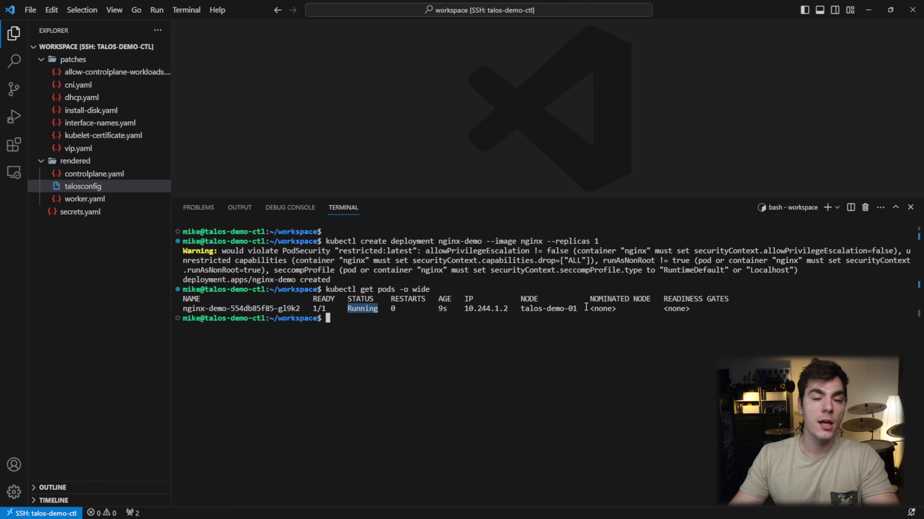
double_click(548, 309)
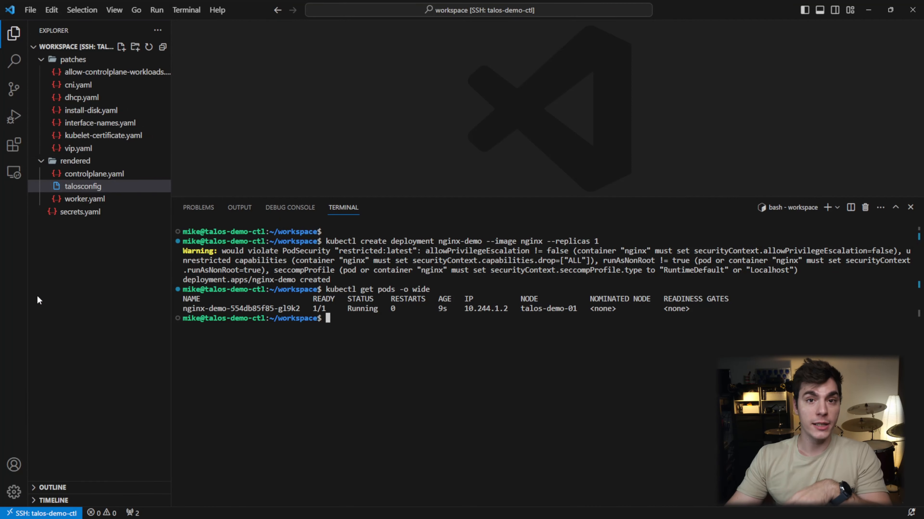
Expose the nginx-demo deployment as a NodePort service on port 80.
text(kubectl expose deployment)
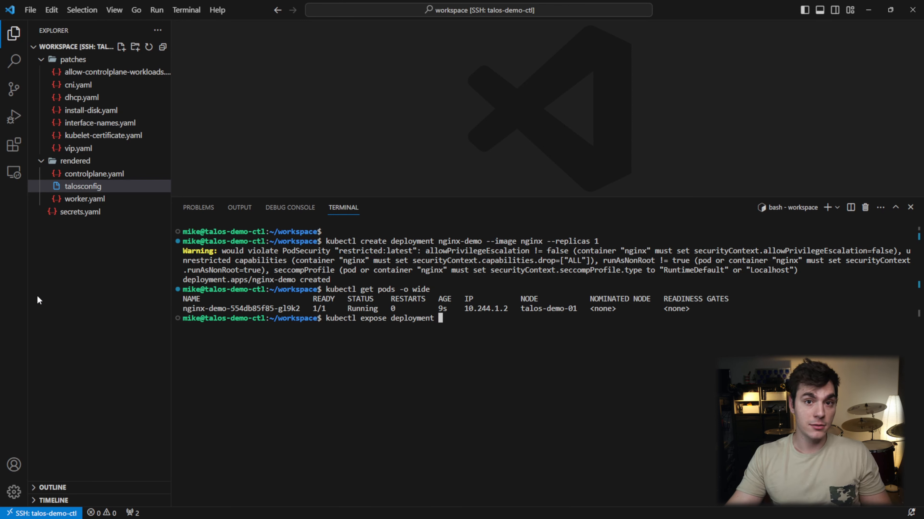
text(nginx-demo)
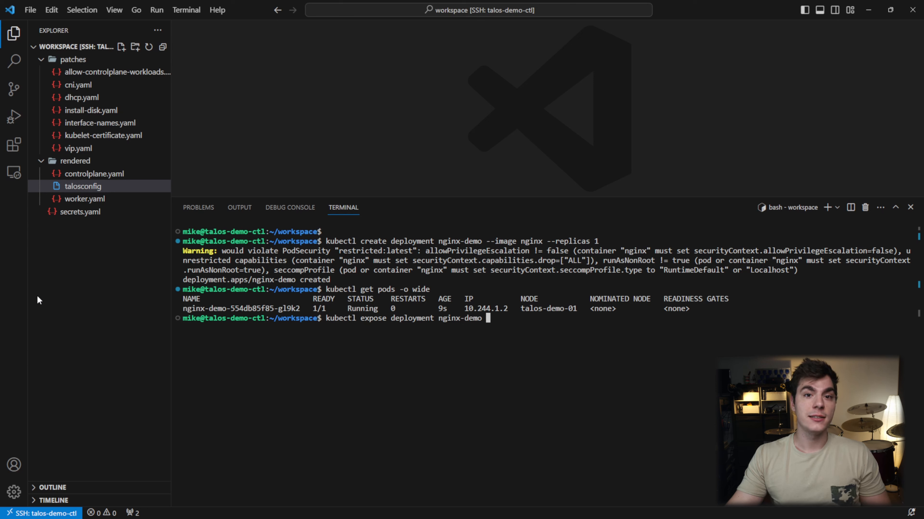
text(--ty)
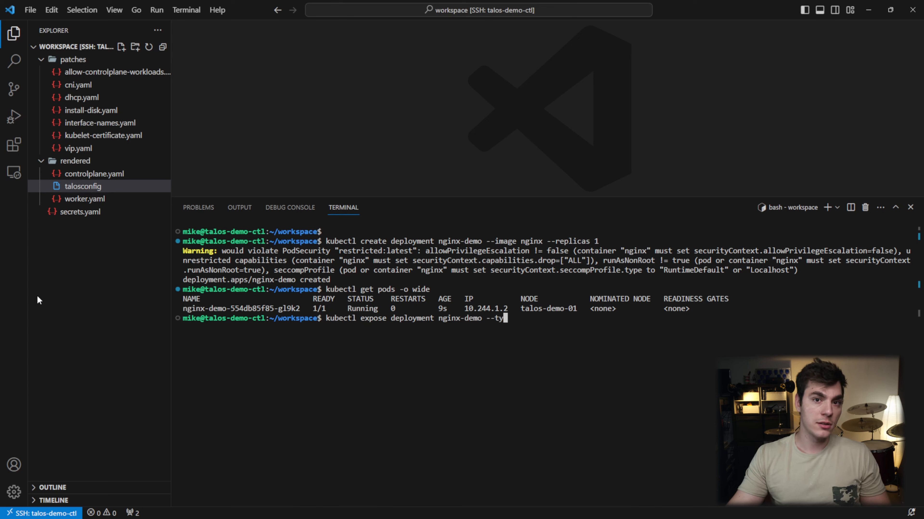
text(pe NodePort)
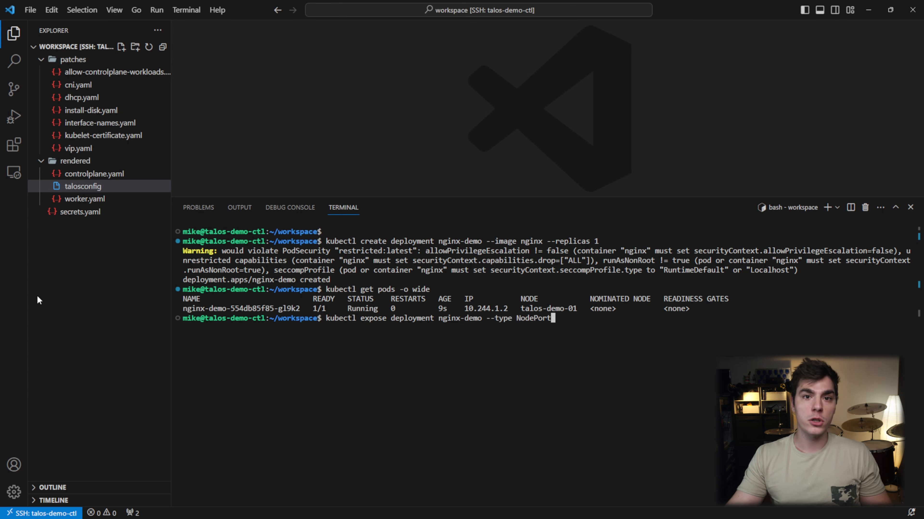
text(--port 80)
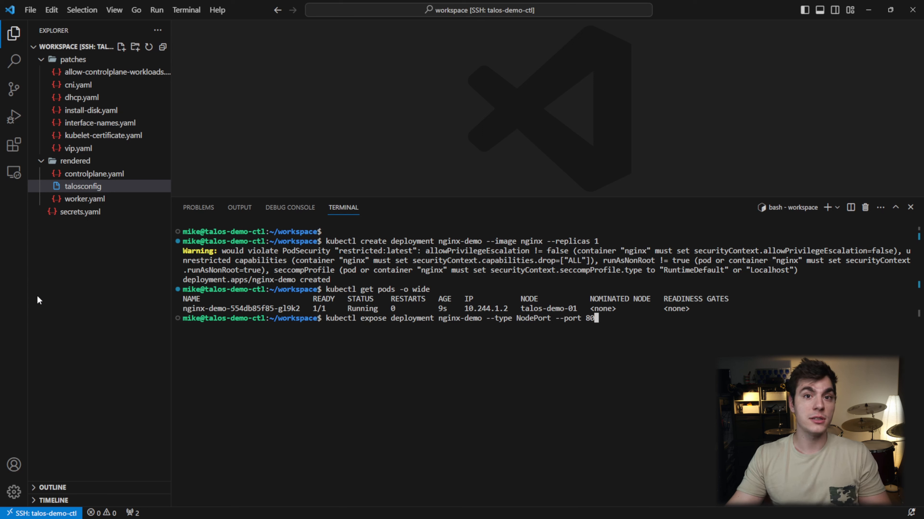
key(Return)
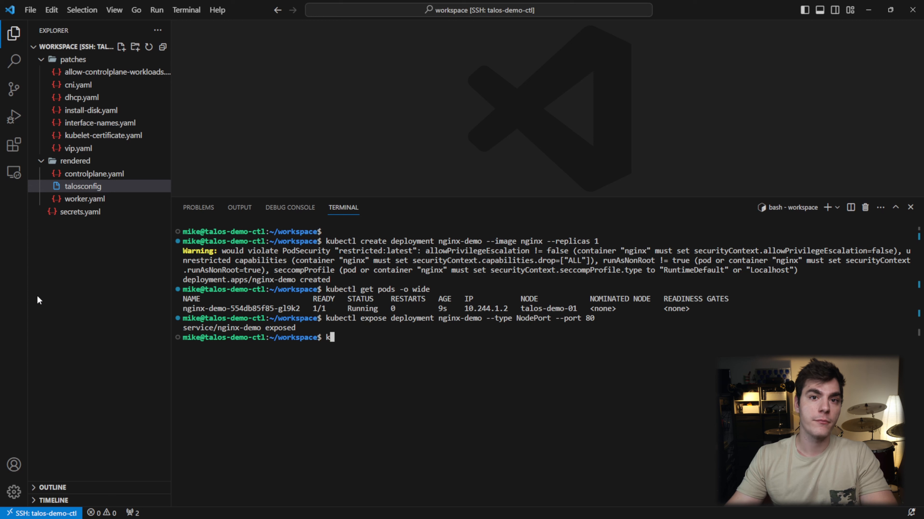
List services and confirm nginx-demo maps 80 to node port 31552.
text(ubectl get s)
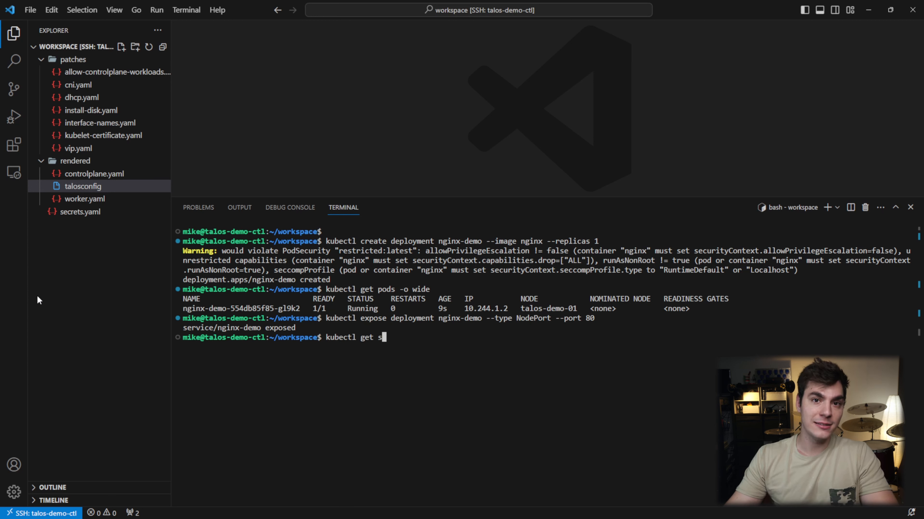
text(ervices)
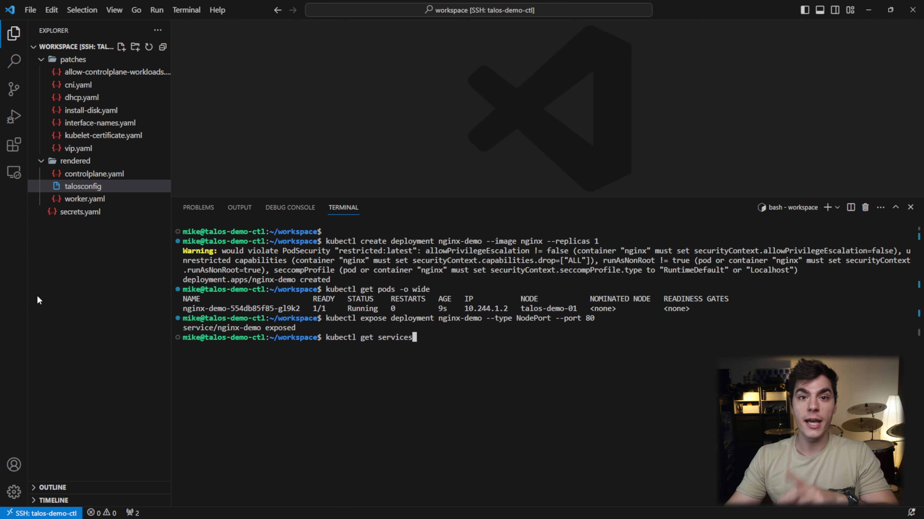
key(Return)
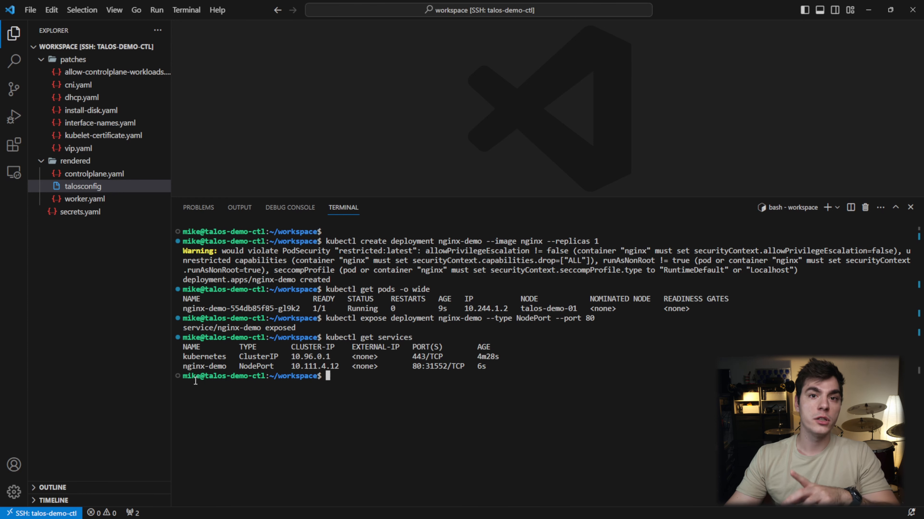
double_click(437, 365)
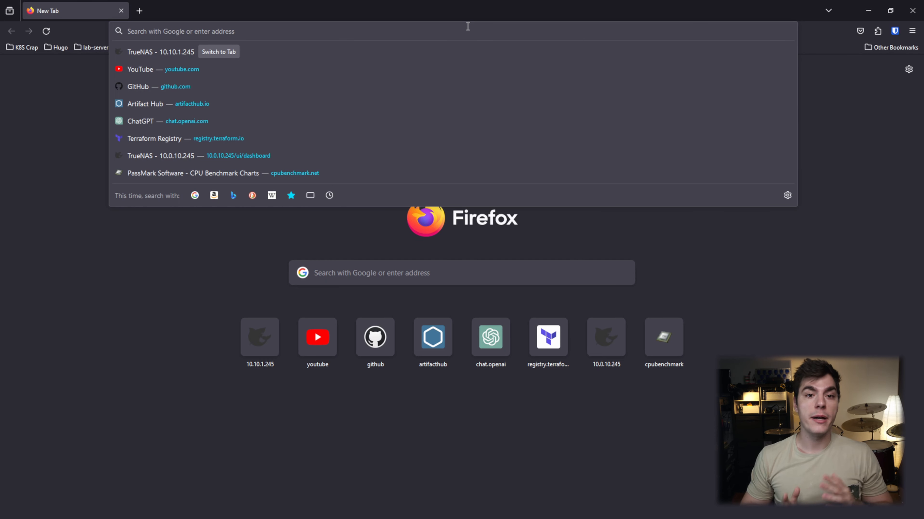
text(http://10.10.1.2/)
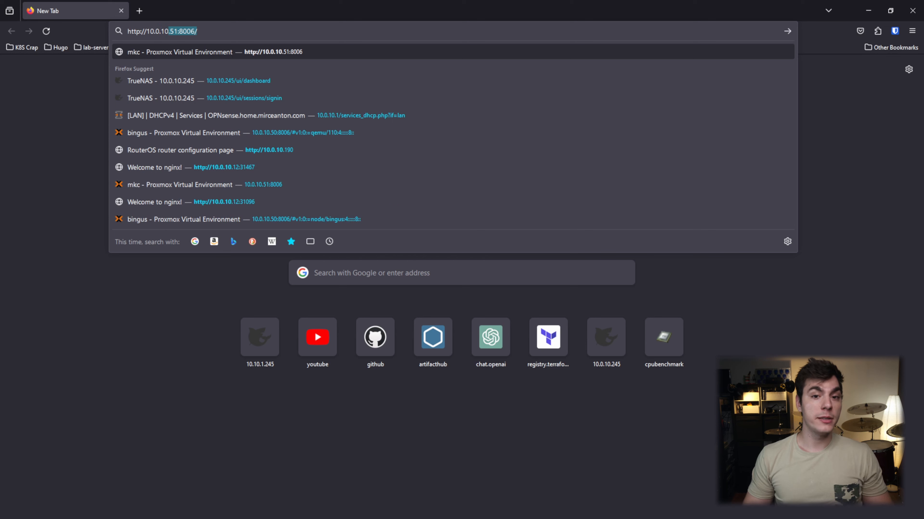
text(http://10.0.10.11:31)
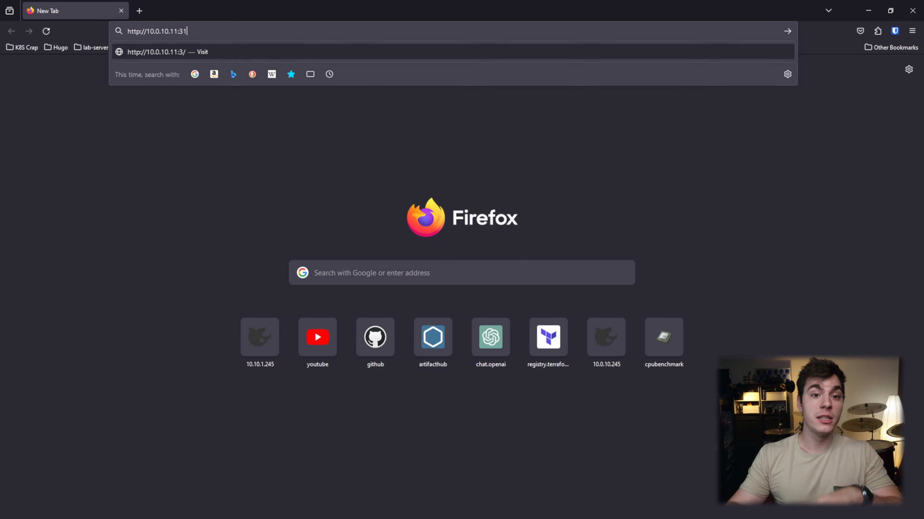